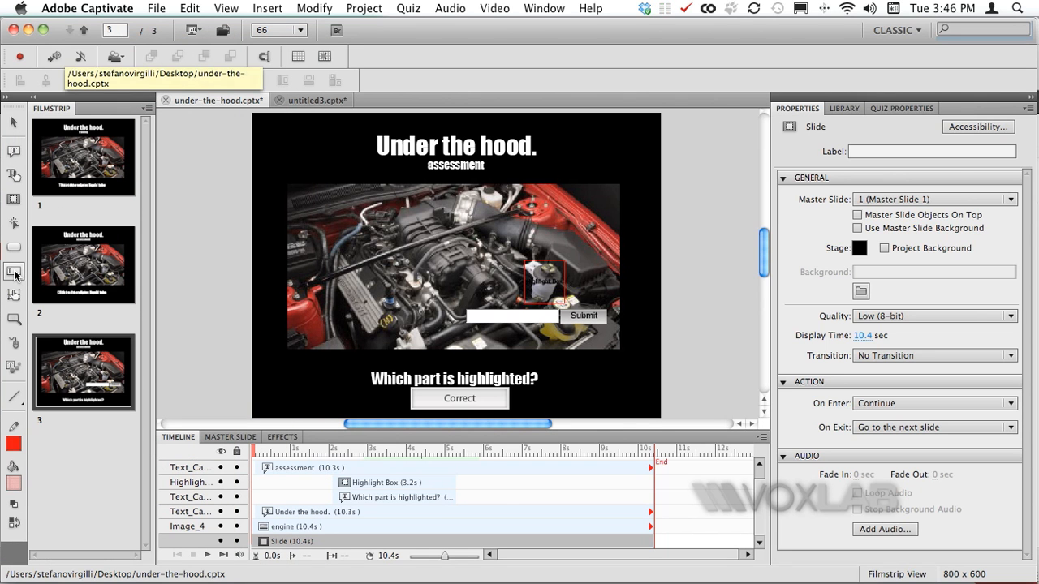
{"action": "mouse_move", "coordinate": [13, 271]}
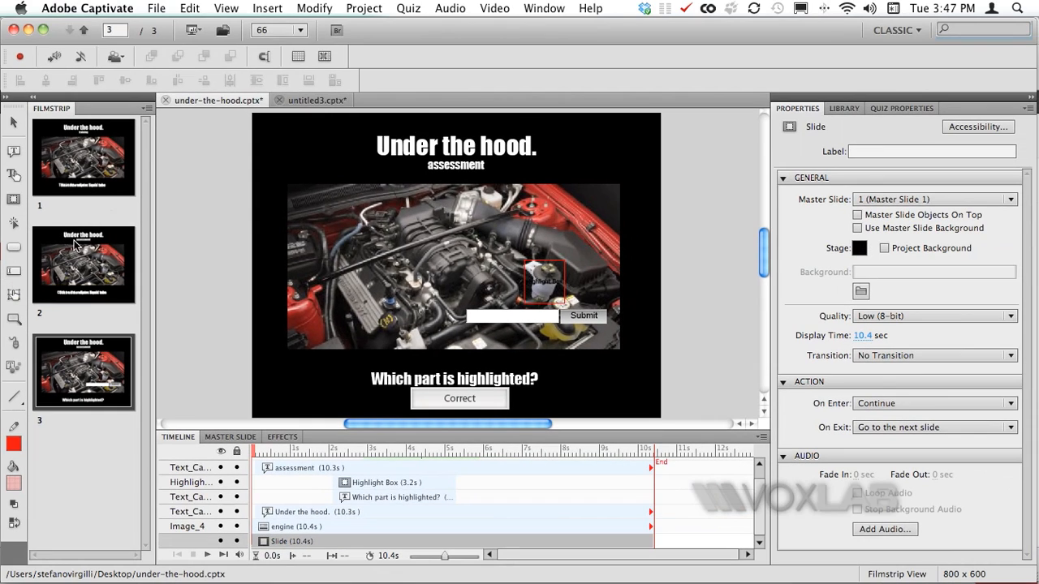
- Preview from this slide, submit 'Wipers Liquid Tube' as the answer, then close the preview
{"action": "left_click", "coordinate": [188, 29]}
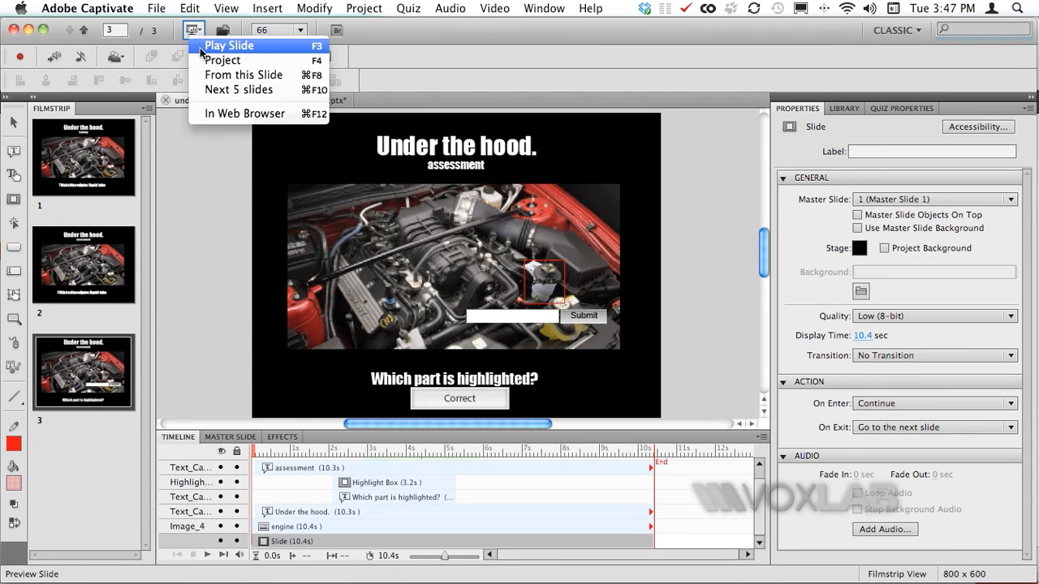
{"action": "mouse_move", "coordinate": [239, 89]}
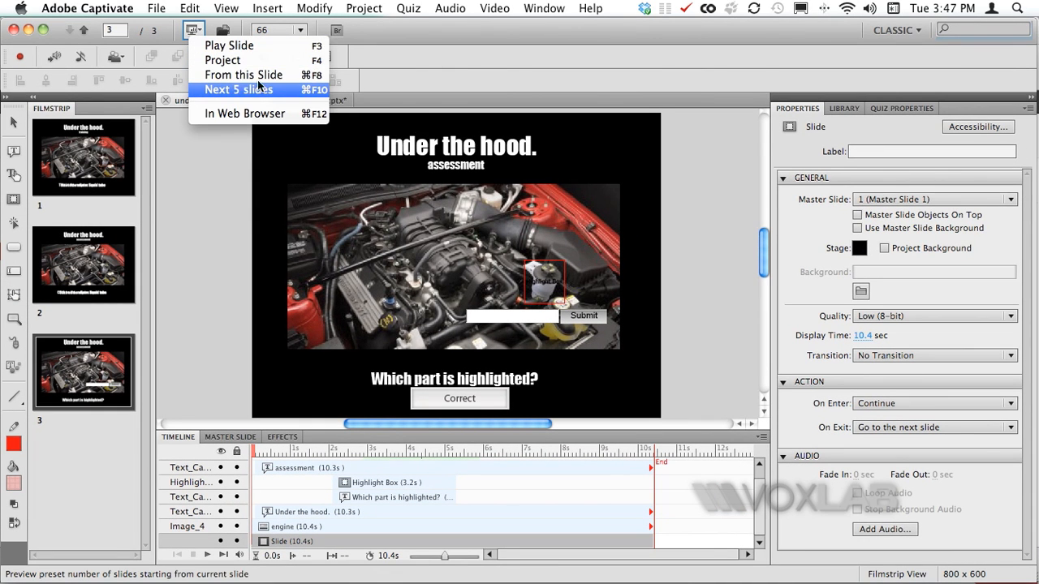
{"action": "left_click", "coordinate": [238, 89]}
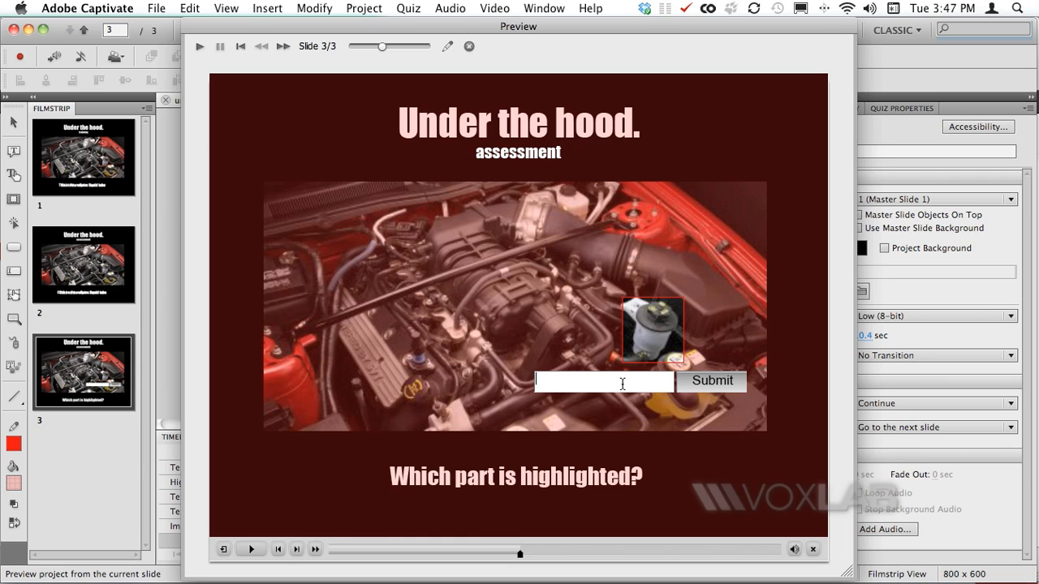
{"action": "type", "text": "Wipers"}
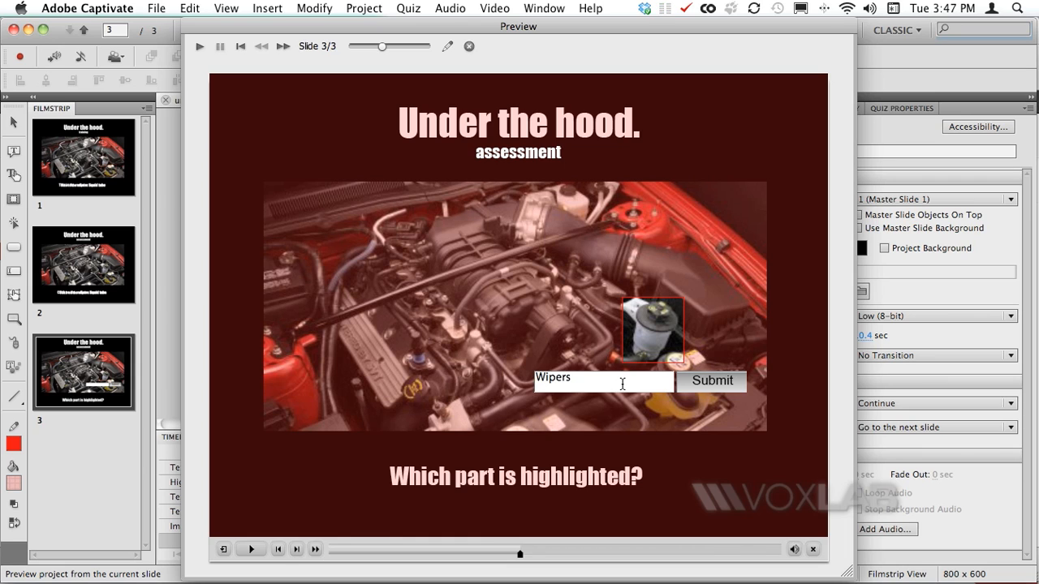
{"action": "type", "text": "Liquid"}
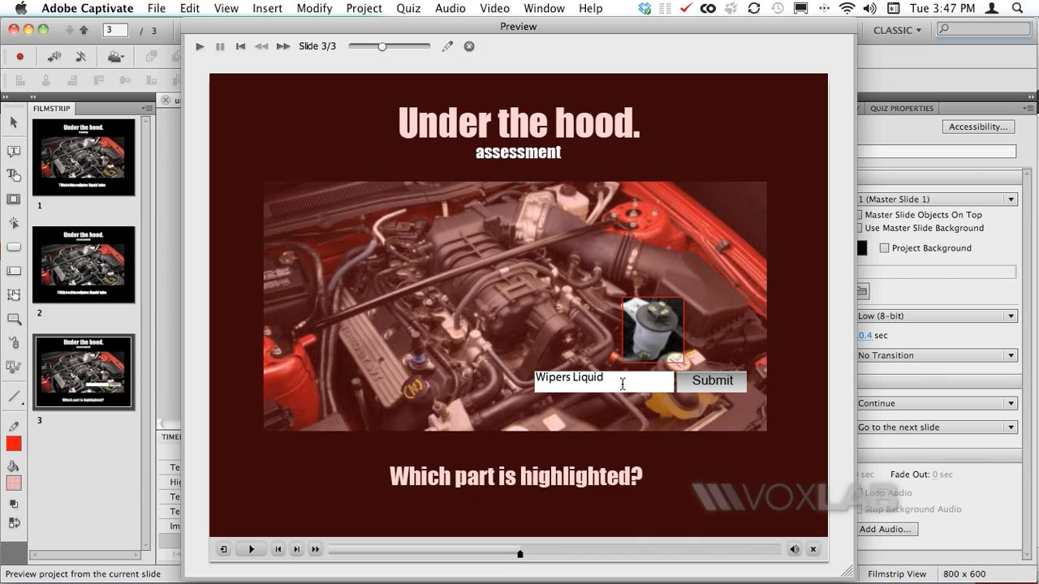
{"action": "type", "text": "Tube"}
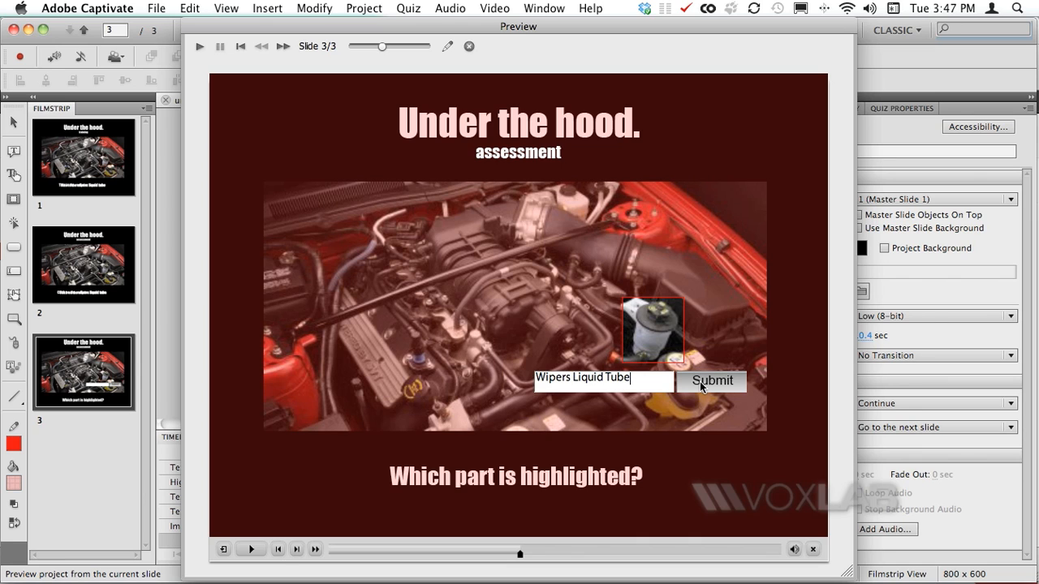
{"action": "left_click", "coordinate": [711, 380]}
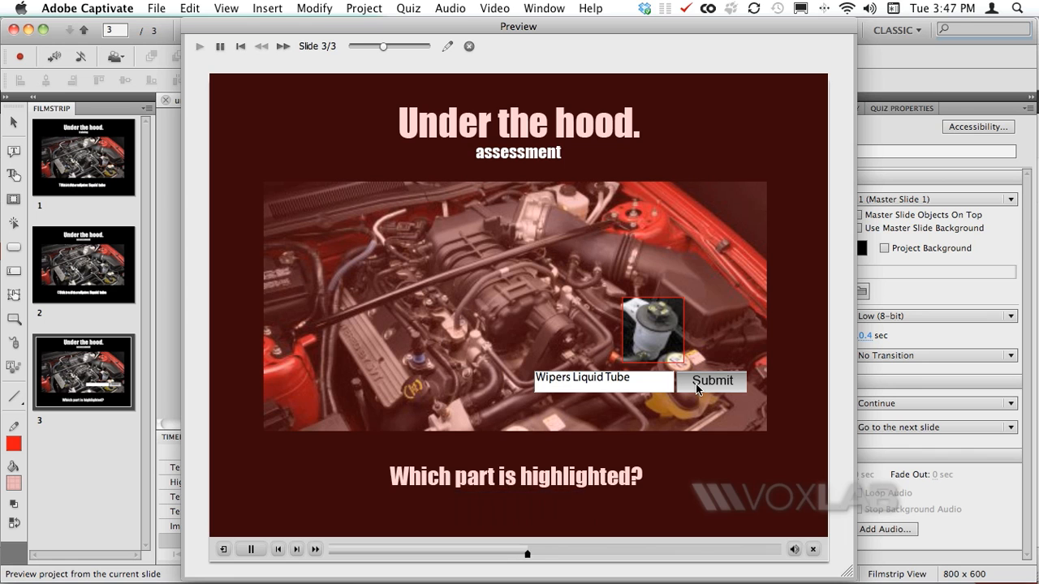
{"action": "left_click", "coordinate": [711, 380]}
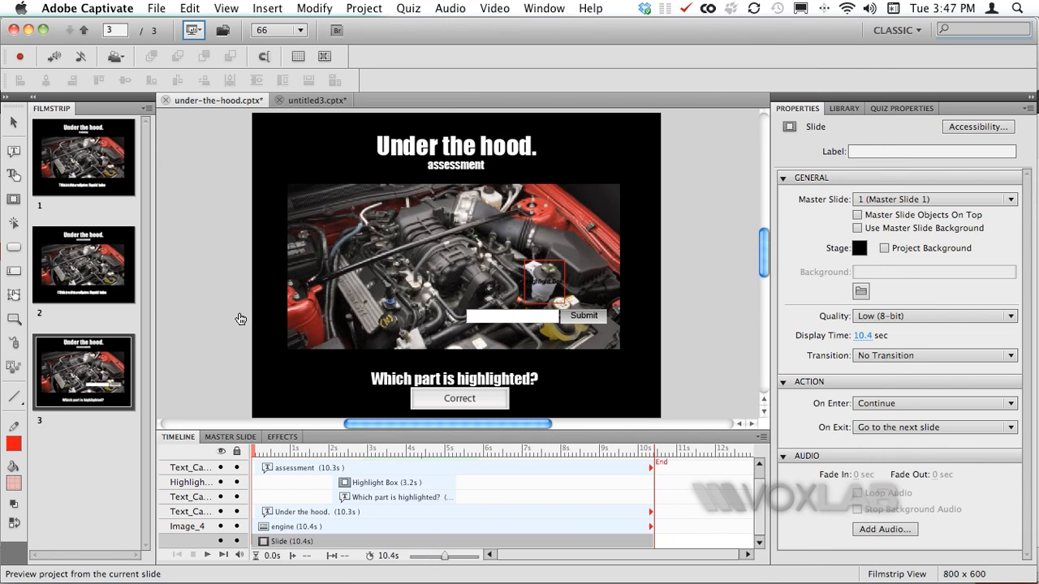
{"action": "mouse_move", "coordinate": [479, 208]}
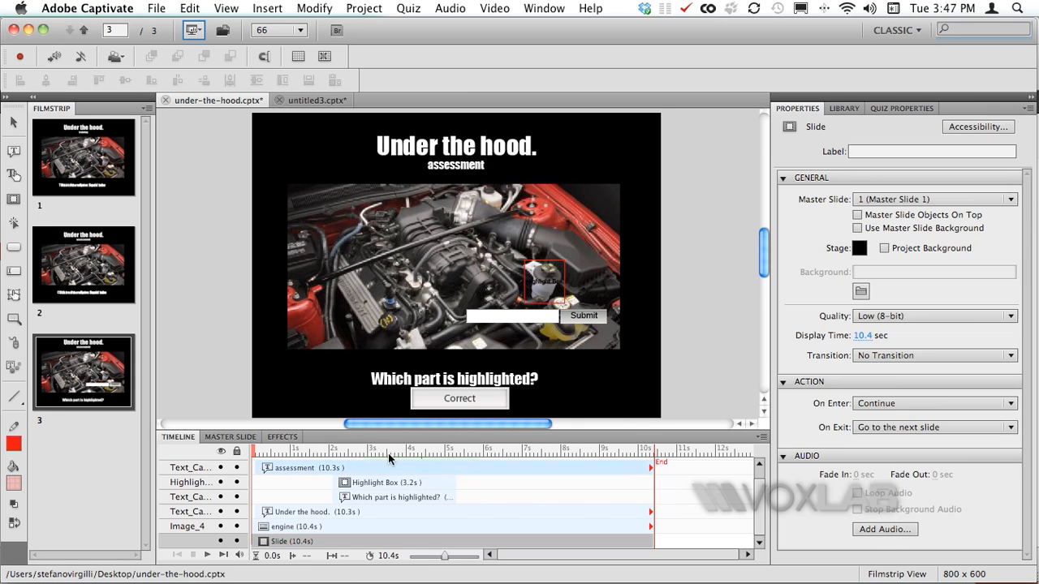
{"action": "mouse_move", "coordinate": [13, 270]}
{"action": "type", "text": "Wipers Liquid Tube"}
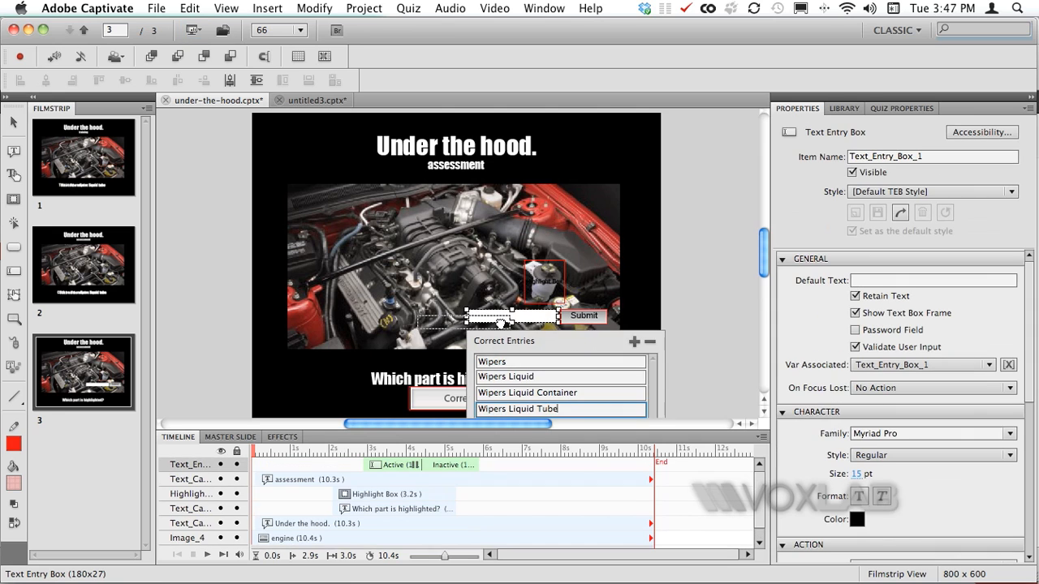
- Delete the old answer box with its Submit button and Correct caption from the slide
{"action": "left_click", "coordinate": [584, 315]}
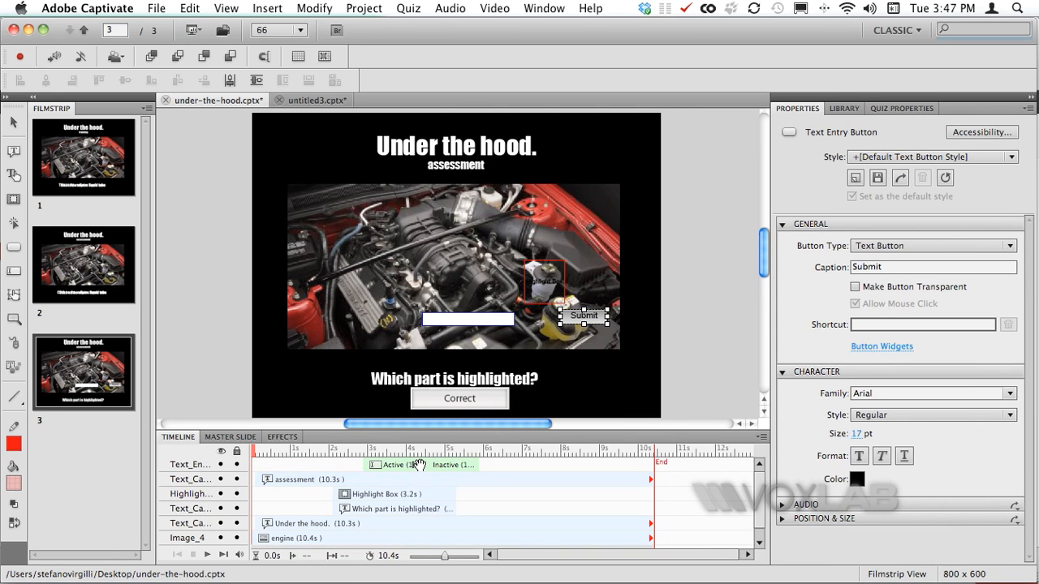
{"action": "left_click", "coordinate": [468, 318]}
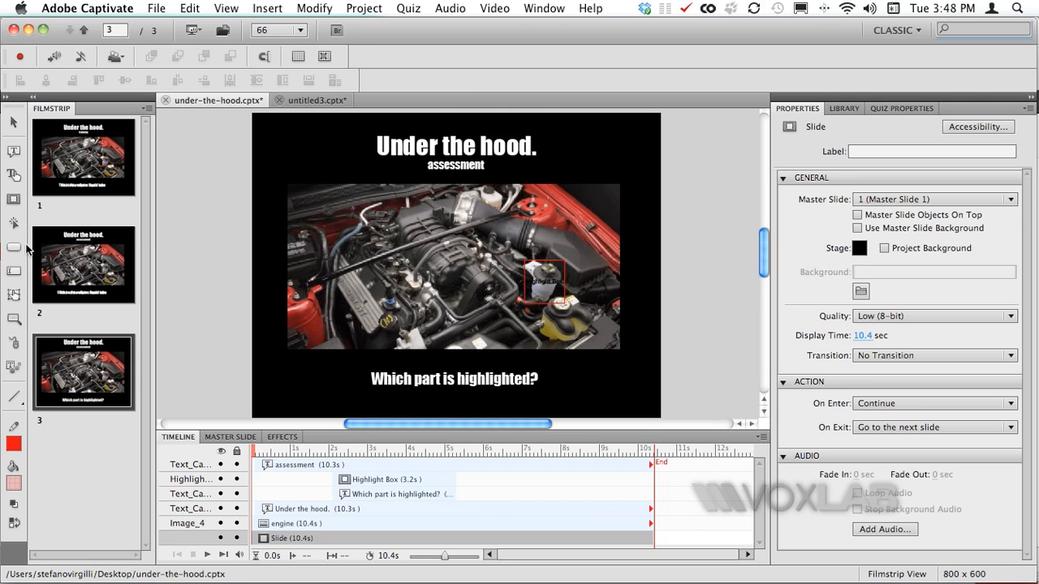
{"action": "mouse_move", "coordinate": [13, 273]}
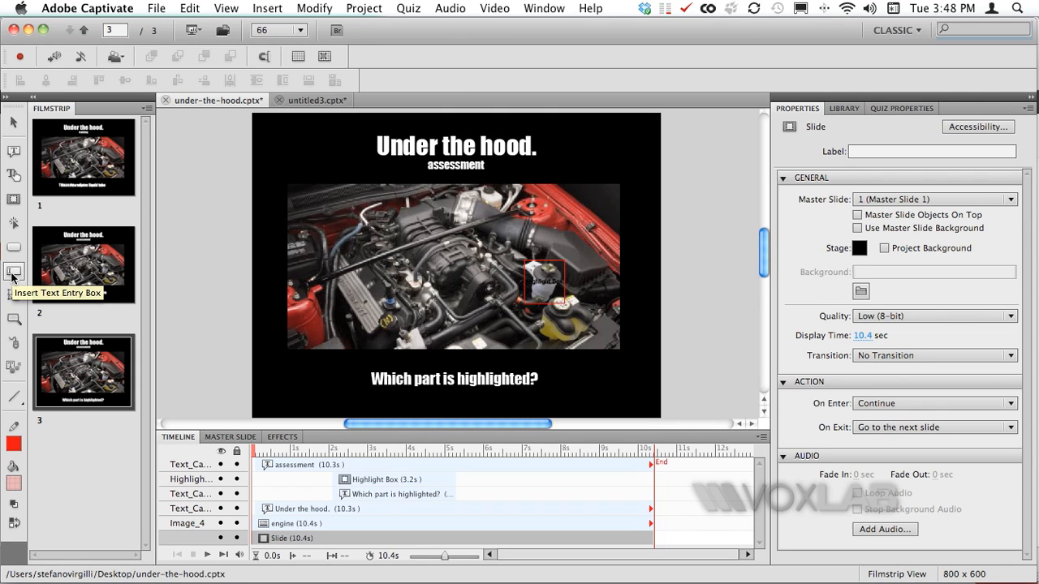
- Add a new text entry box and move its failure and hint captions beside the Submit button
{"action": "left_click", "coordinate": [13, 271]}
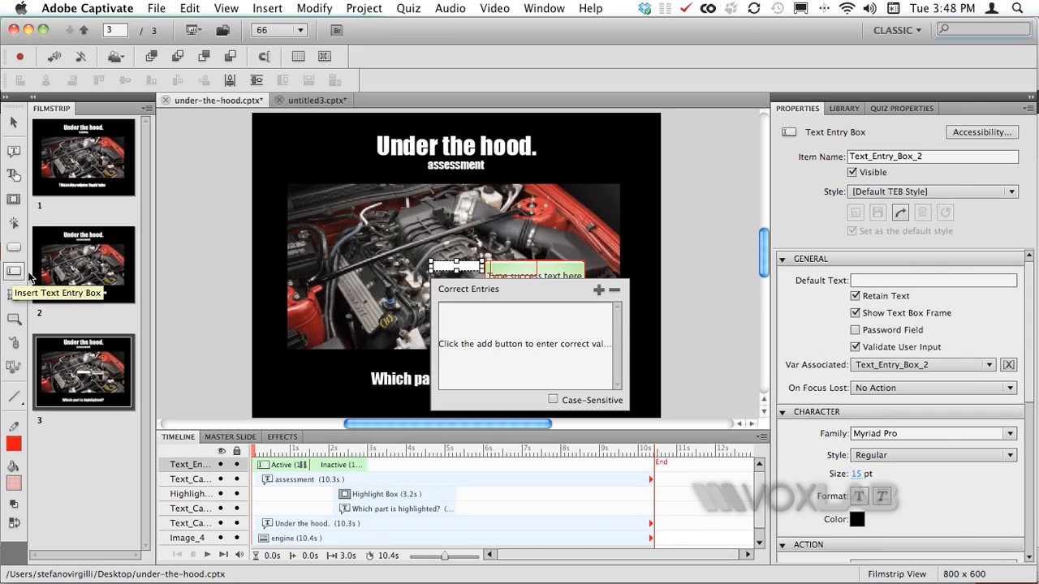
{"action": "mouse_move", "coordinate": [520, 279]}
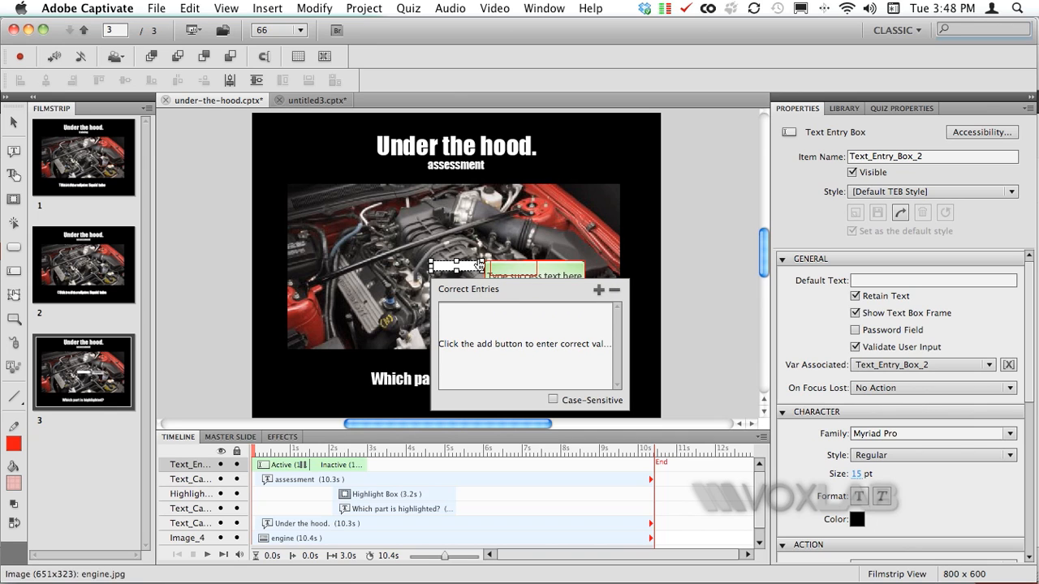
{"action": "mouse_move", "coordinate": [511, 296]}
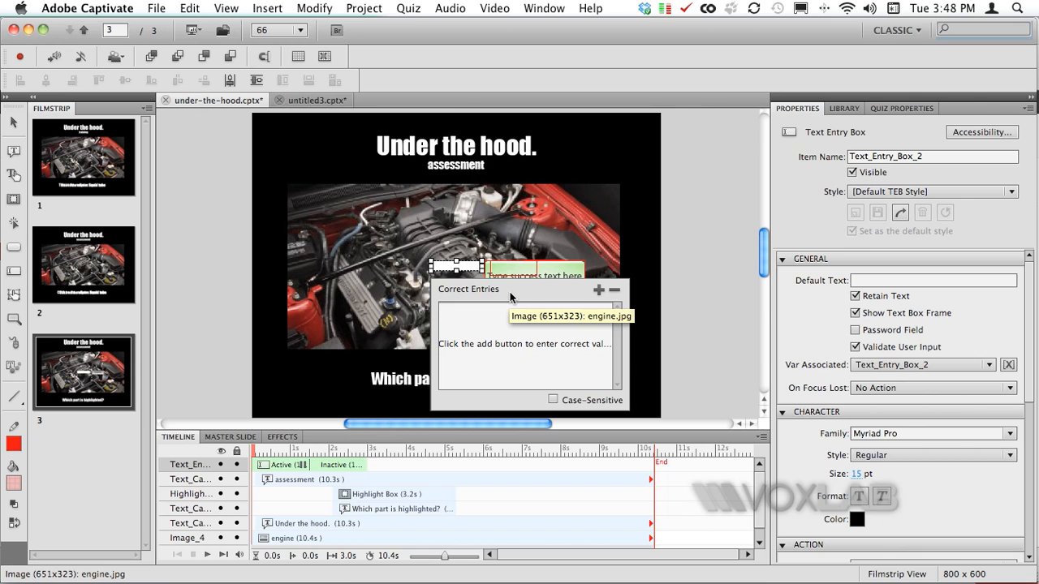
{"action": "mouse_move", "coordinate": [561, 353]}
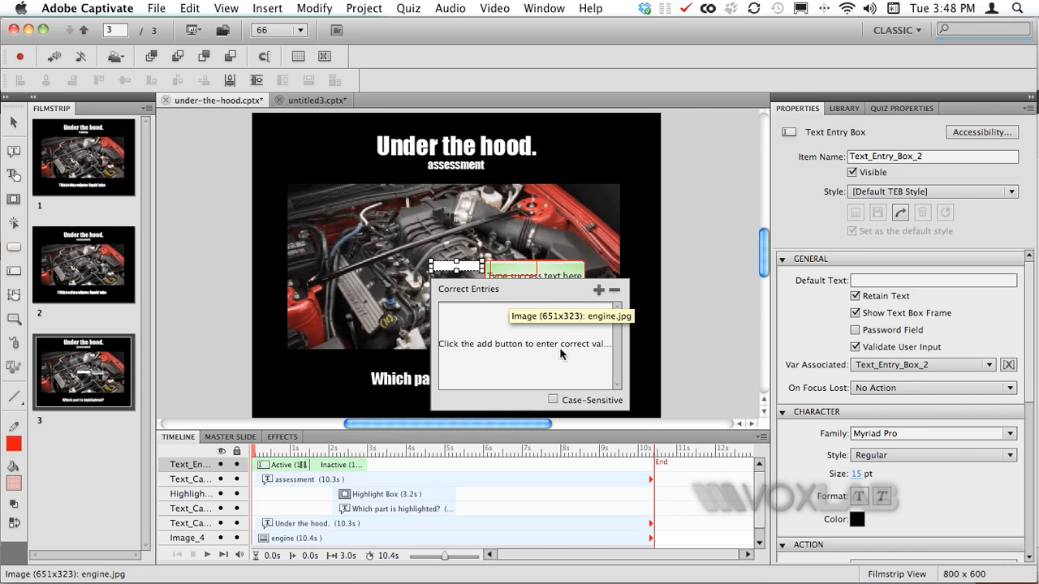
{"action": "mouse_move", "coordinate": [546, 299]}
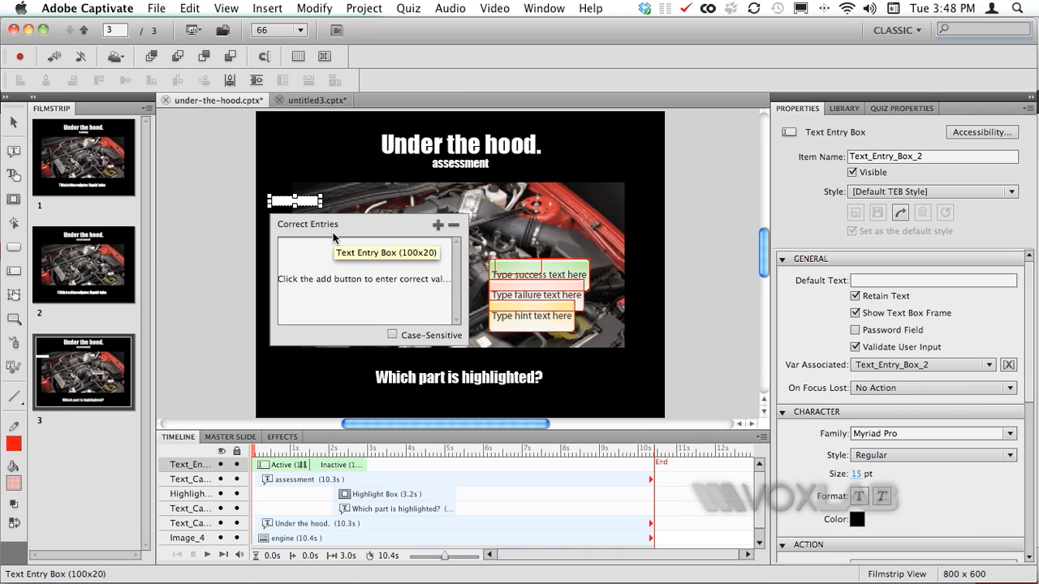
{"action": "mouse_move", "coordinate": [307, 212]}
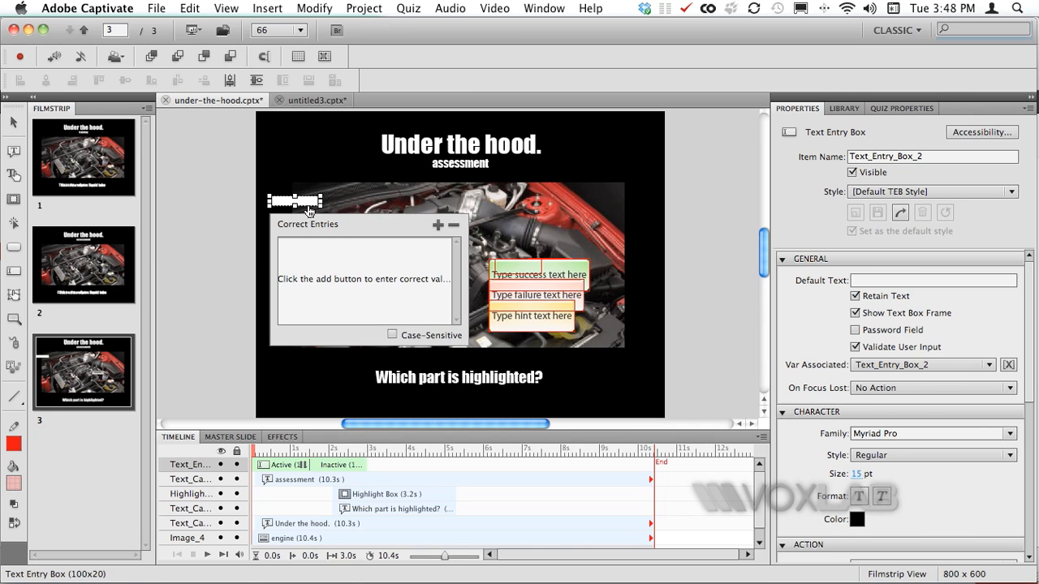
{"action": "mouse_move", "coordinate": [307, 201]}
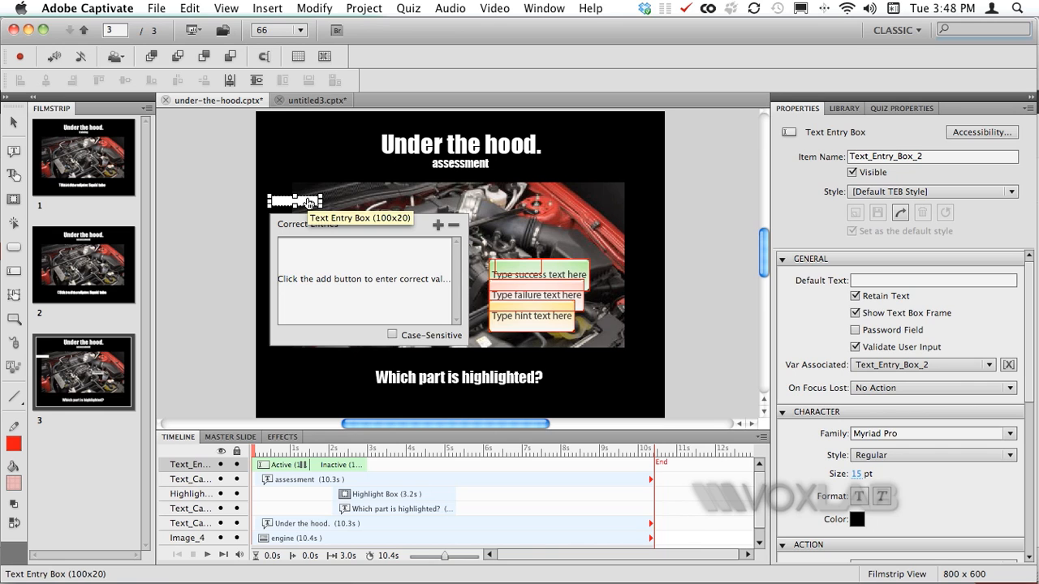
{"action": "left_click", "coordinate": [539, 274]}
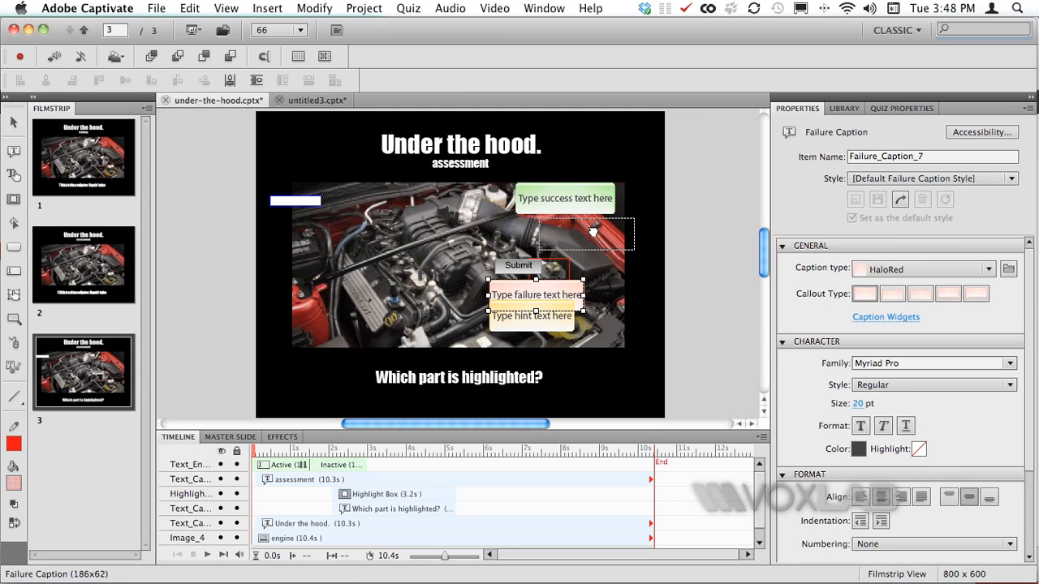
{"action": "left_click_drag", "start_coordinate": [536, 294], "coordinate": [584, 234]}
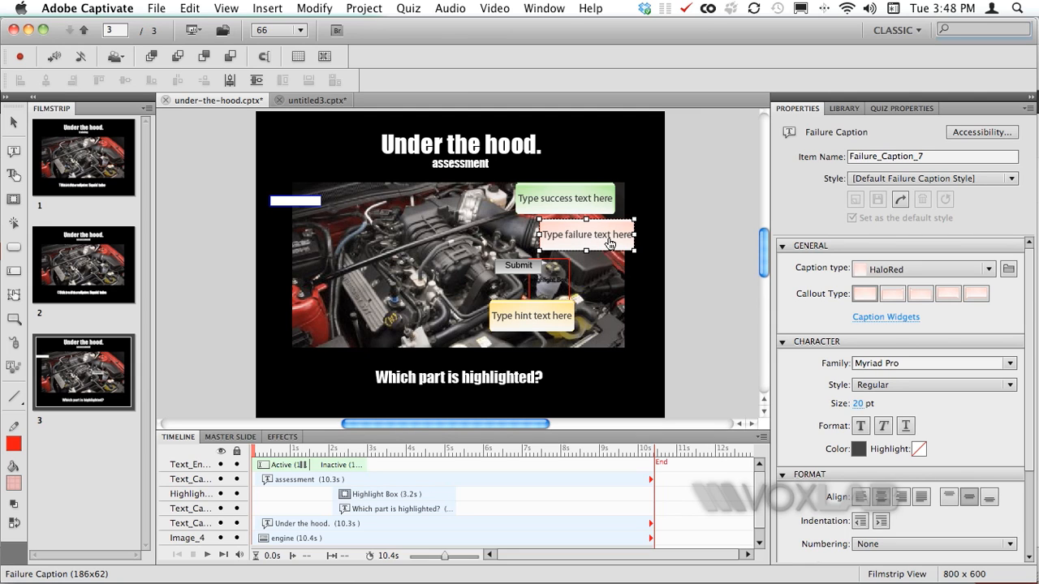
{"action": "left_click", "coordinate": [533, 315]}
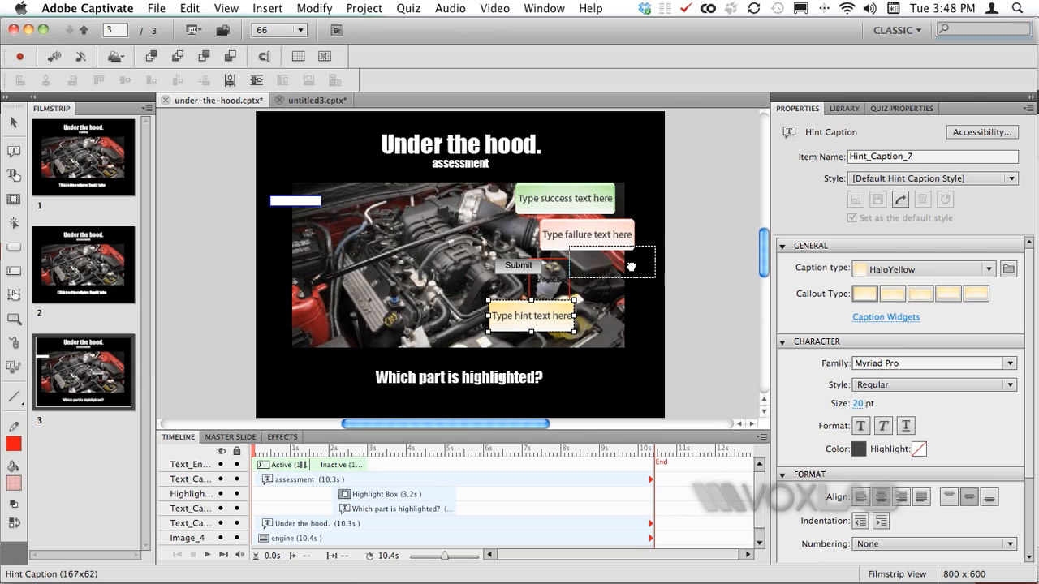
{"action": "left_click_drag", "start_coordinate": [533, 315], "coordinate": [614, 269]}
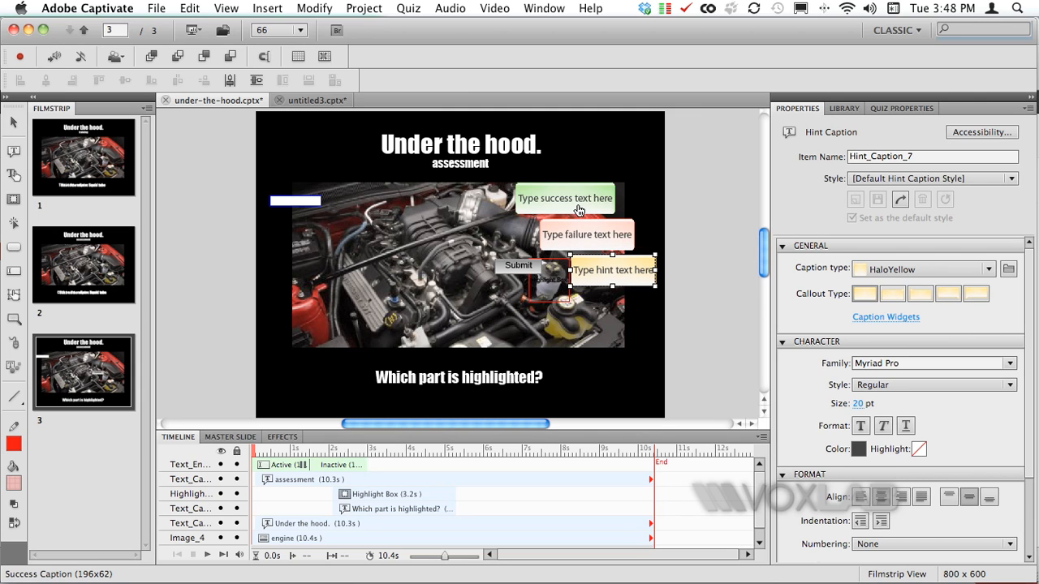
{"action": "mouse_move", "coordinate": [577, 198]}
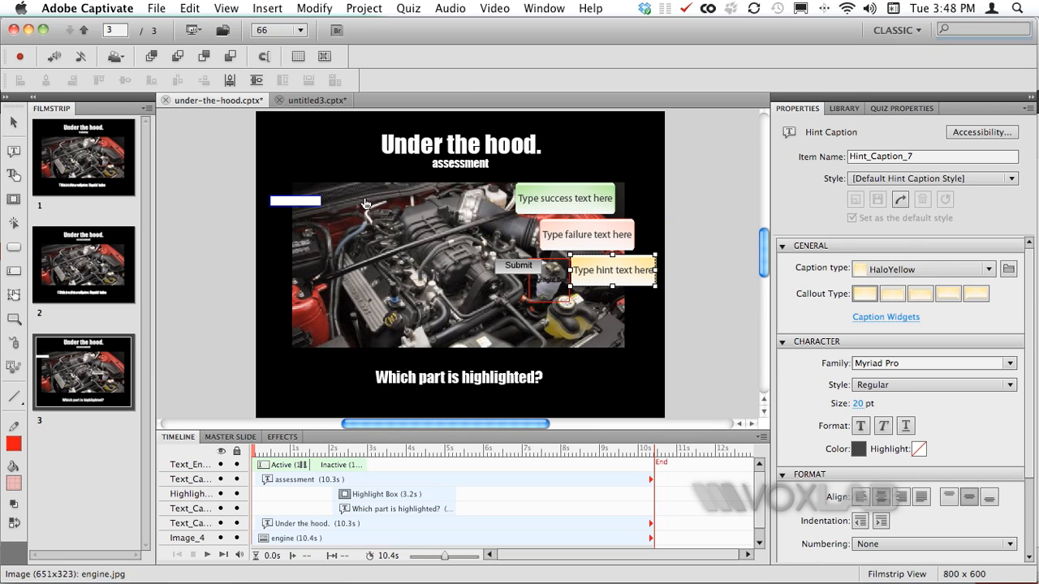
{"action": "left_click", "coordinate": [296, 201]}
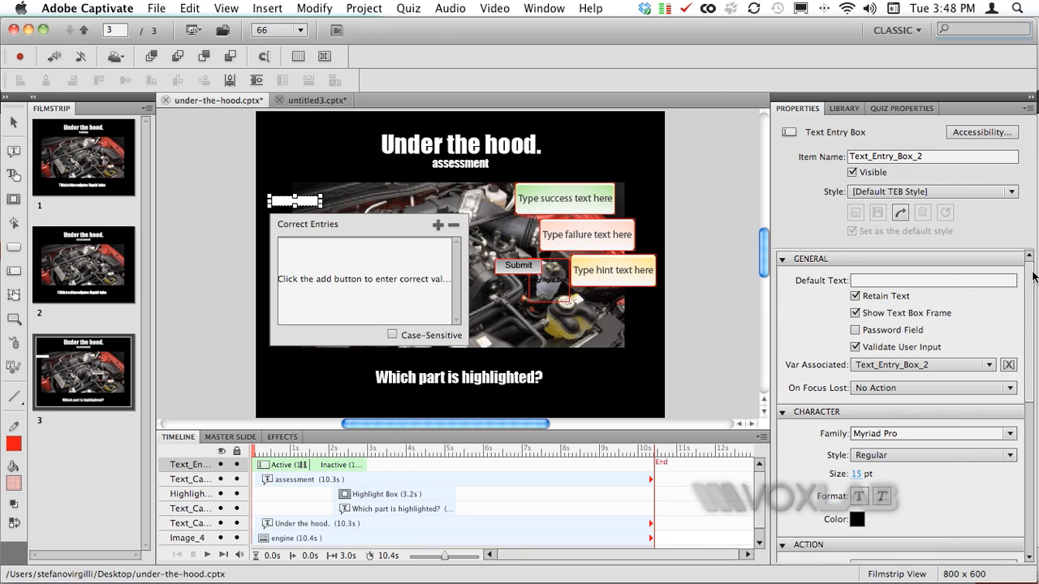
- Turn off the text entry box's success and failure captions in its Options
{"action": "scroll", "scroll_direction": "down", "scroll_amount": 3}
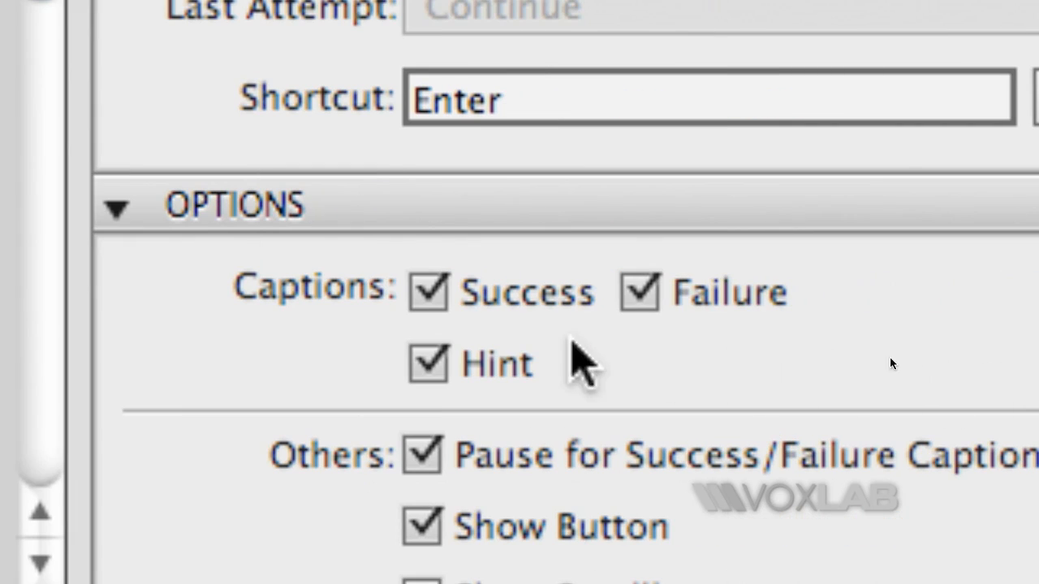
{"action": "left_click", "coordinate": [428, 292]}
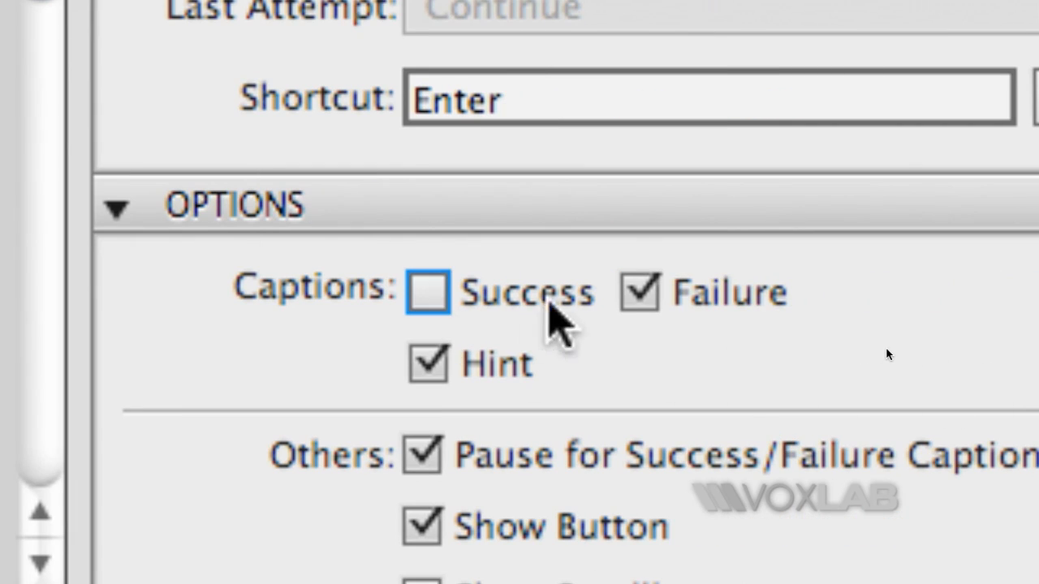
{"action": "left_click", "coordinate": [429, 364]}
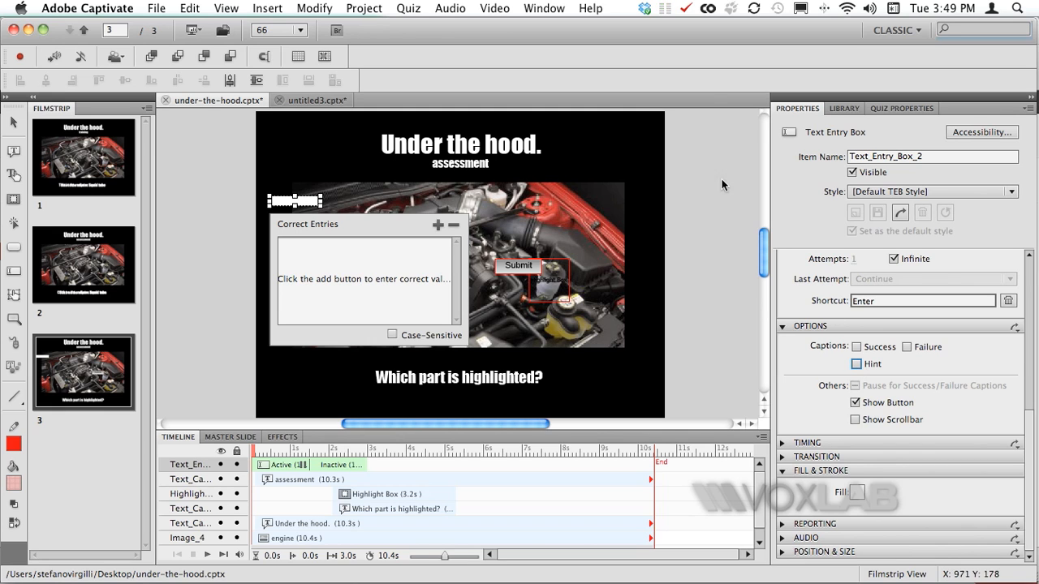
- Relabel the Submit button to 'Answer' and move it lower on the slide
{"action": "left_click", "coordinate": [520, 266]}
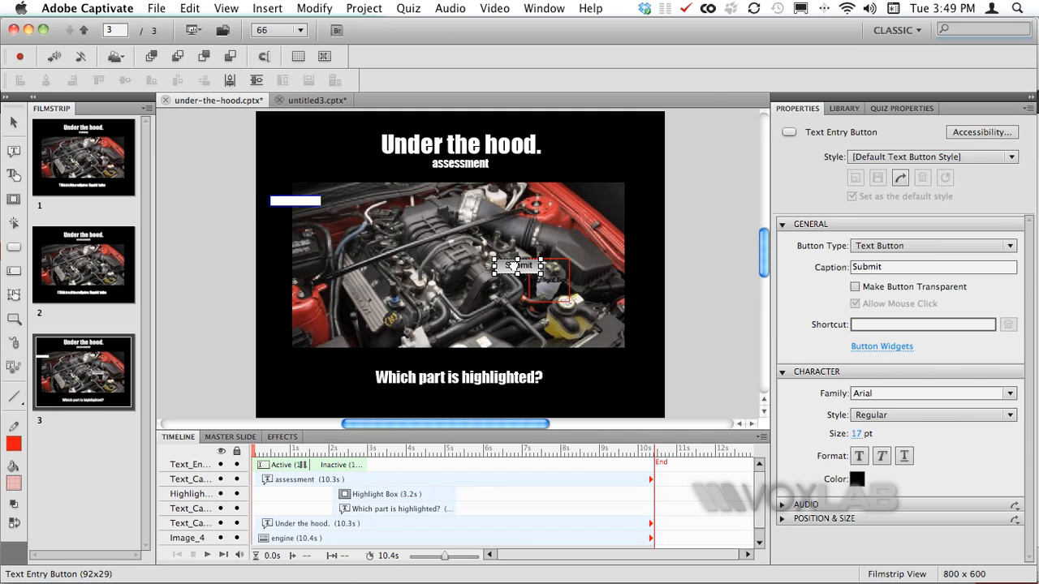
{"action": "left_click_drag", "start_coordinate": [512, 266], "coordinate": [534, 224]}
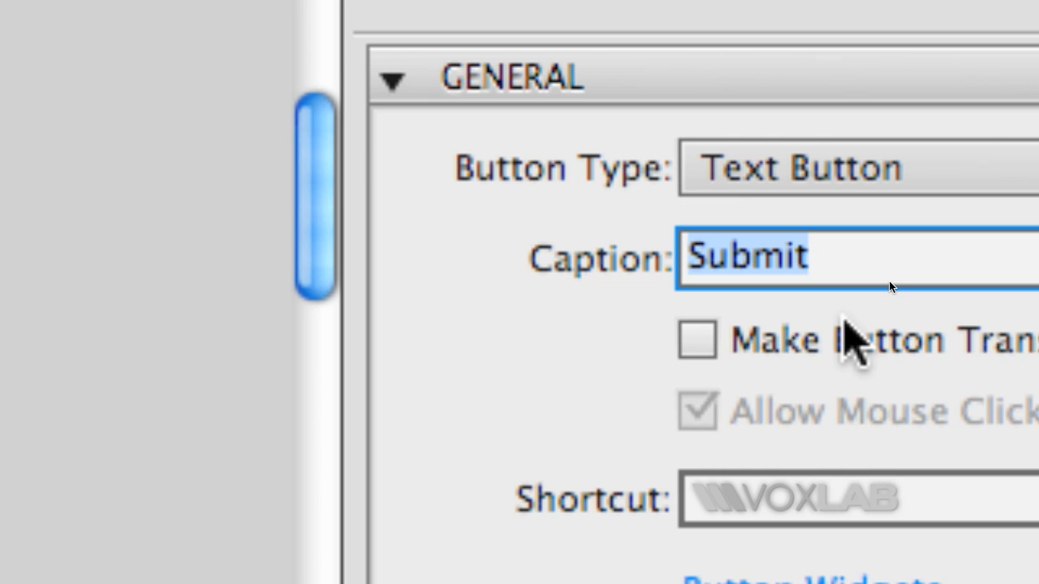
{"action": "type", "text": "Answer"}
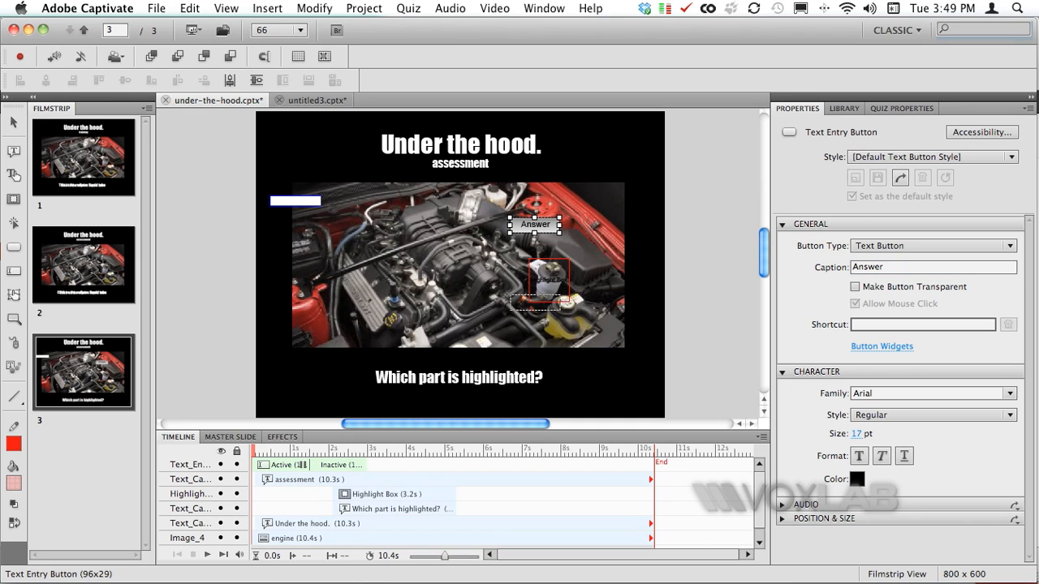
{"action": "left_click_drag", "start_coordinate": [536, 303], "coordinate": [588, 311]}
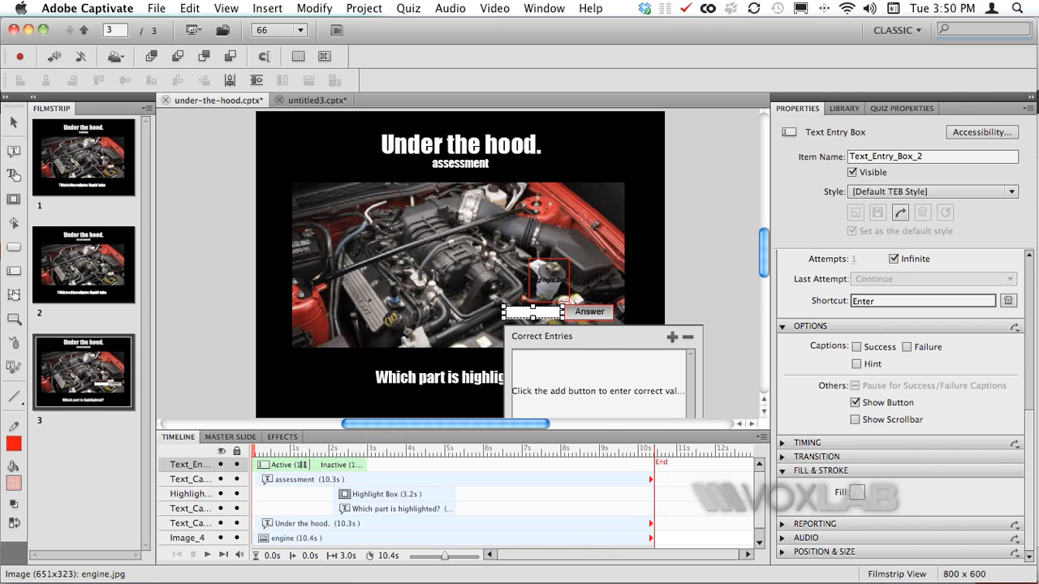
{"action": "mouse_move", "coordinate": [533, 312]}
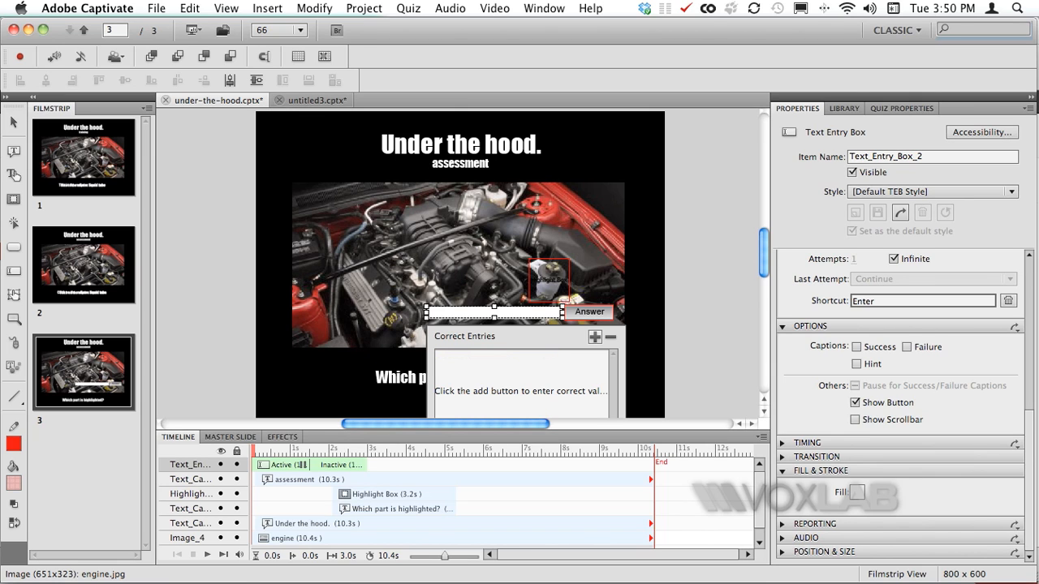
- Add a blank first row to the text entry box's list of correct entries
{"action": "left_click", "coordinate": [595, 336]}
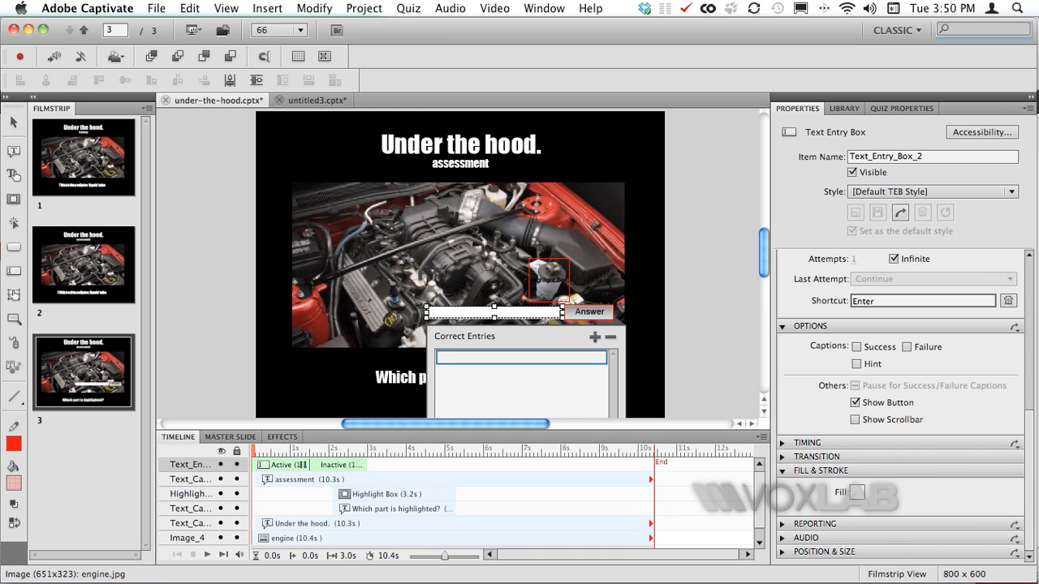
{"action": "left_click", "coordinate": [520, 357]}
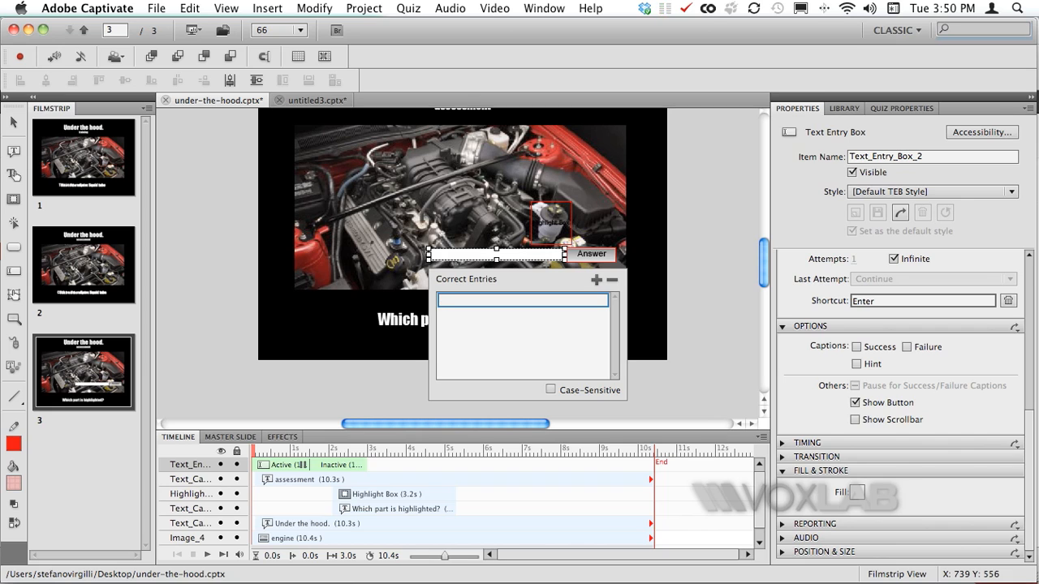
{"action": "mouse_move", "coordinate": [522, 298]}
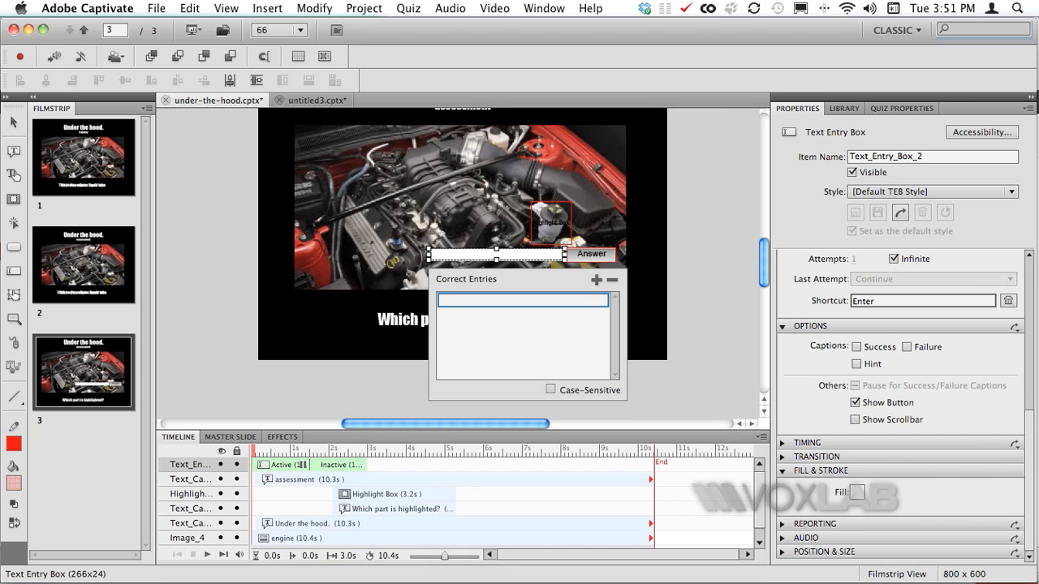
- Enter 'Wipers Liquid Tube' and 'Wipers Liquid Container' as the first two accepted answers
{"action": "left_click", "coordinate": [522, 298]}
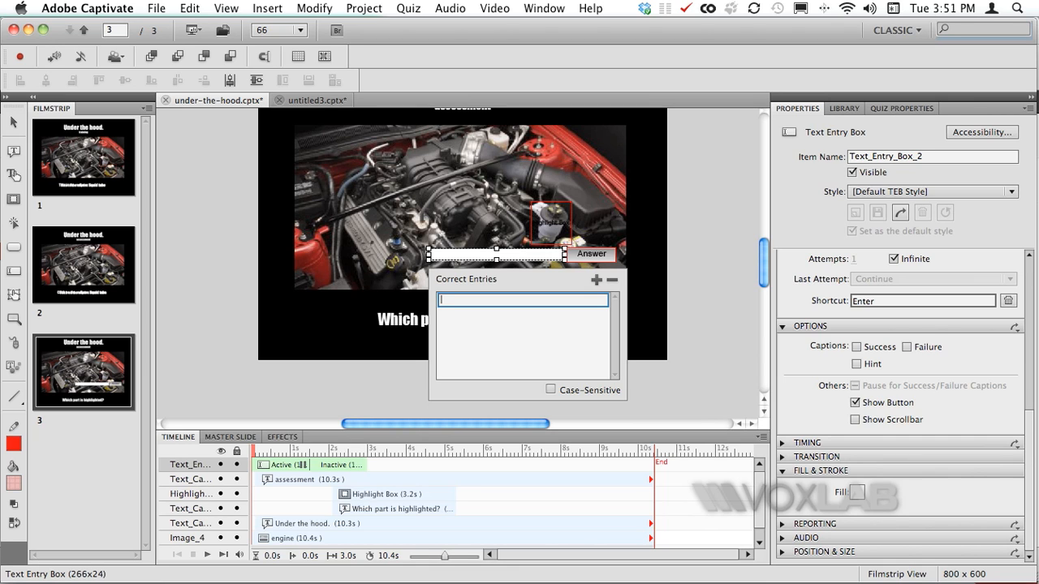
{"action": "type", "text": "Wipers Li"}
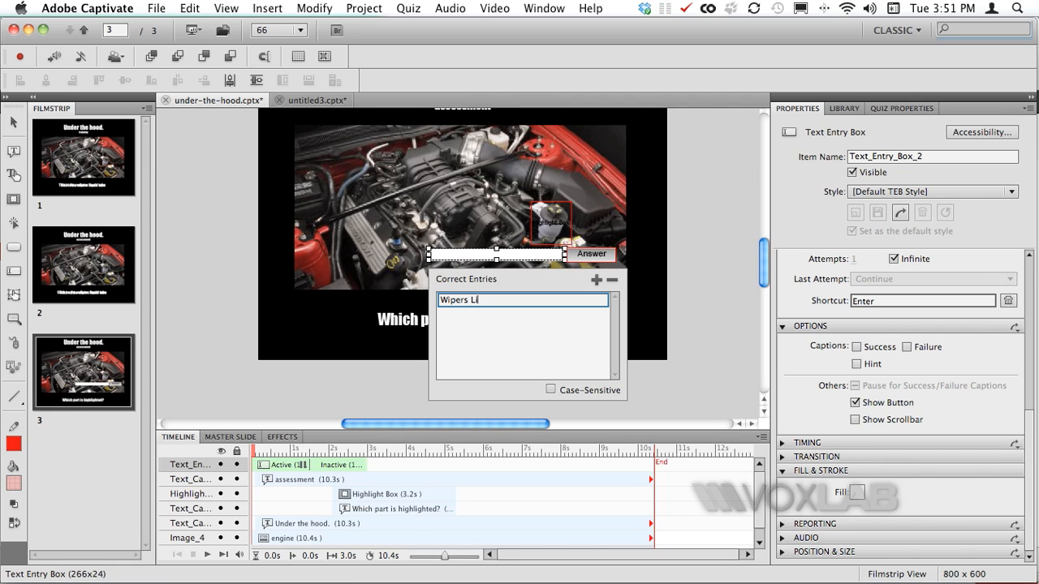
{"action": "type", "text": "quid Tube"}
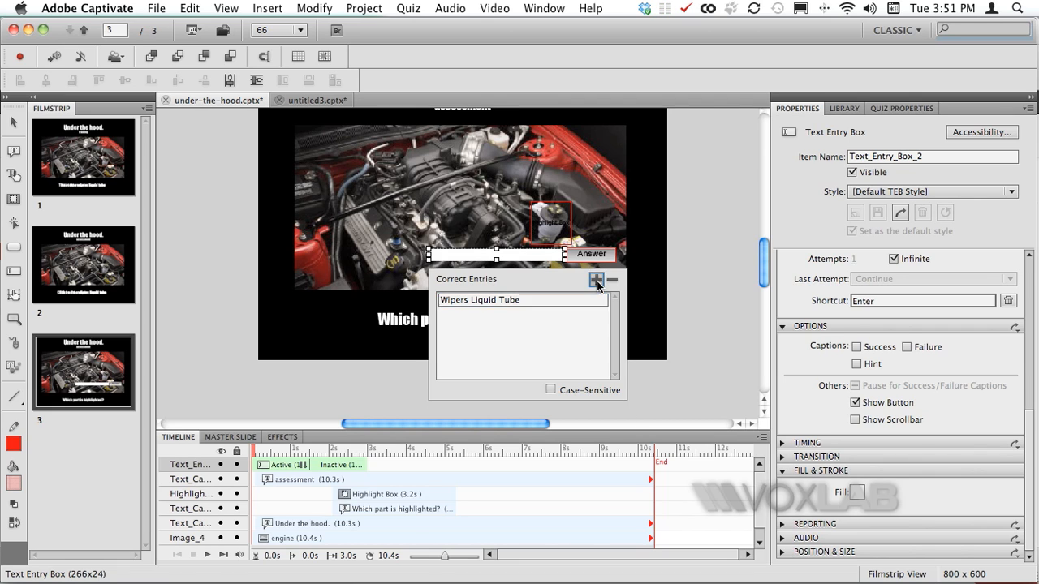
{"action": "left_click", "coordinate": [596, 279]}
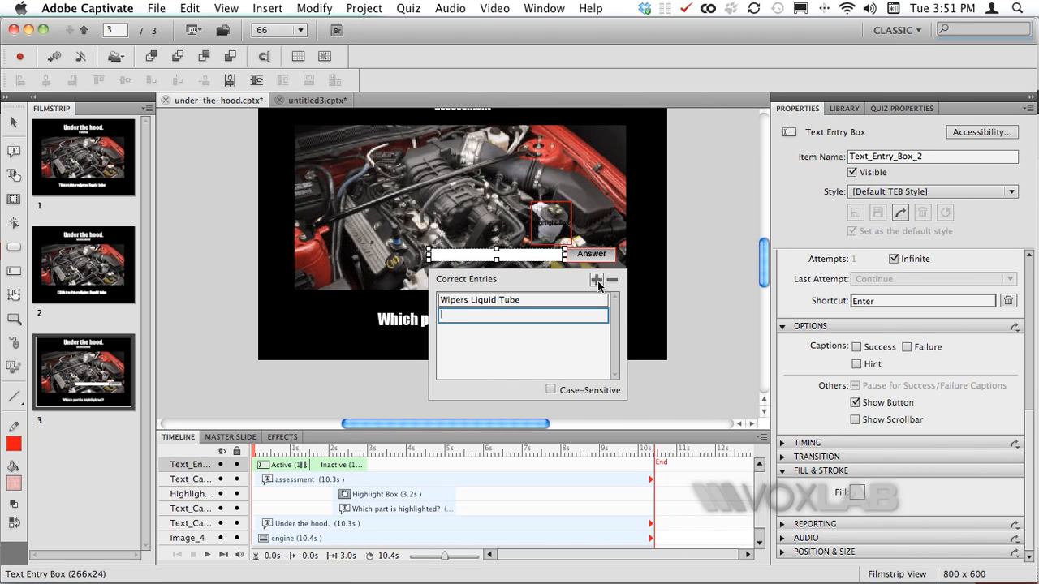
{"action": "type", "text": "Wipers Liquid Container"}
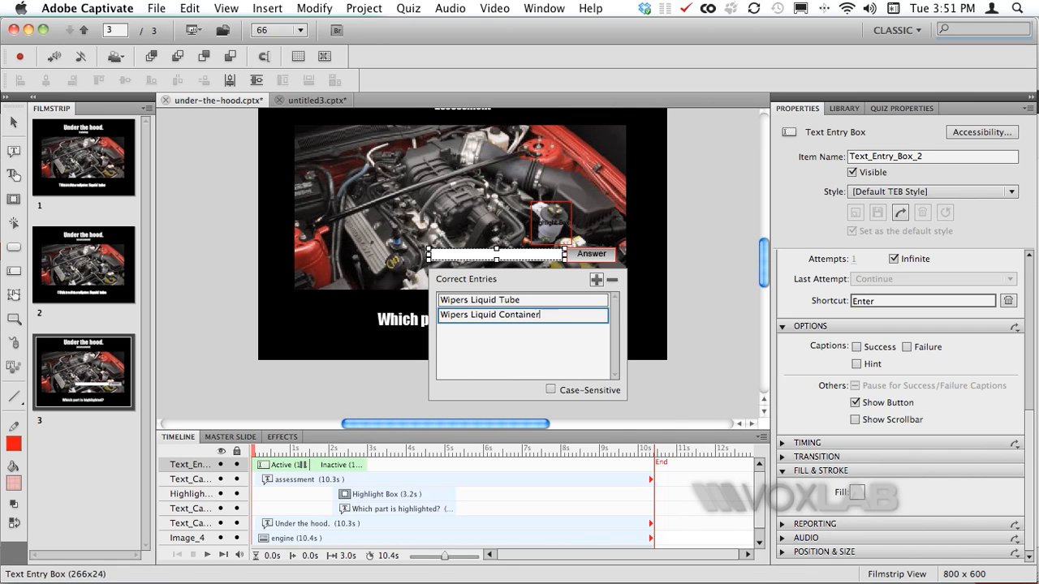
- Add 'Wipers Liquid' and 'Wiper' as further accepted answers and close the entries list
{"action": "left_click", "coordinate": [597, 279]}
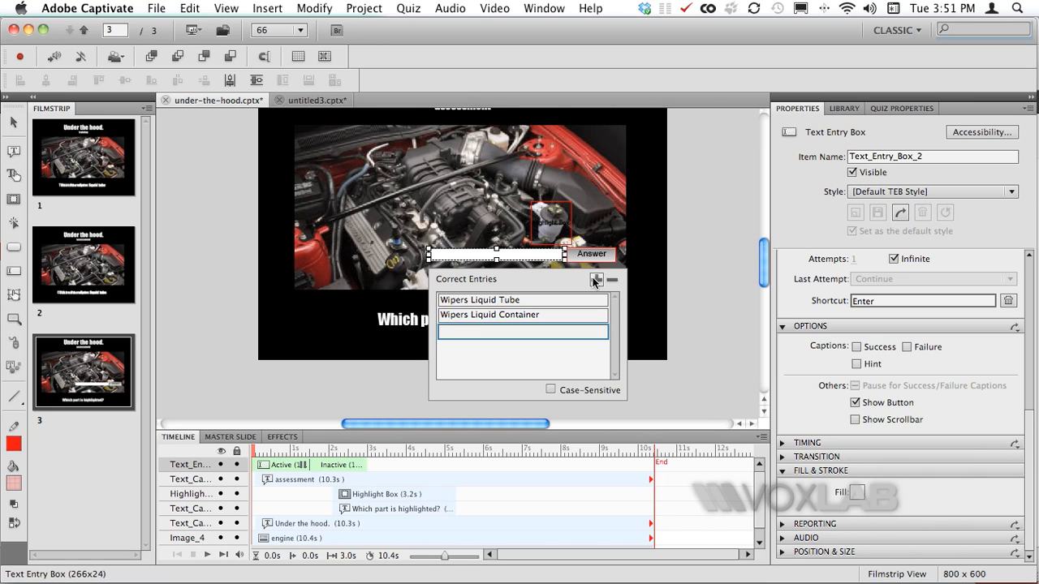
{"action": "type", "text": "Wipers Liquid"}
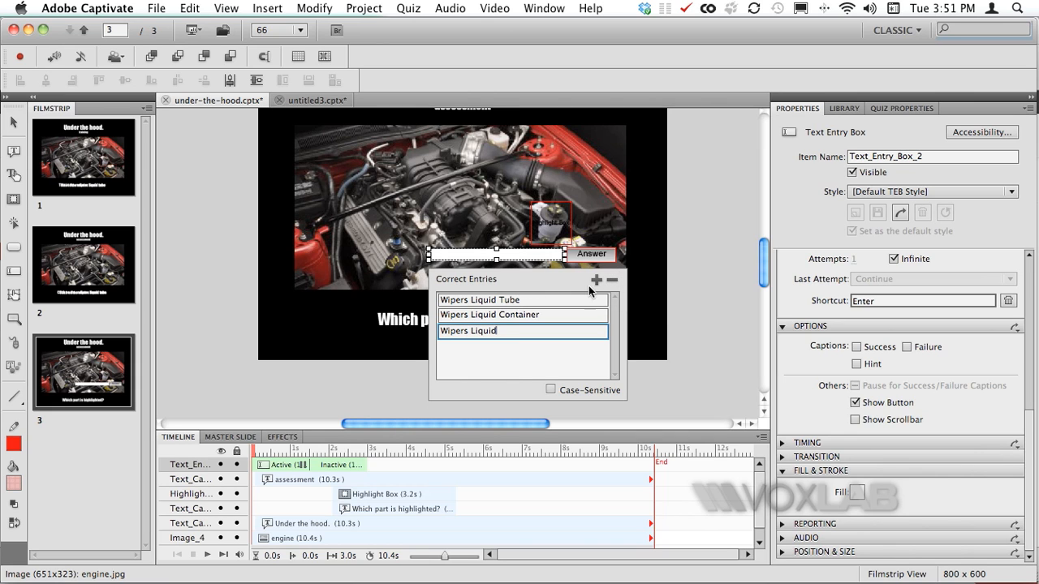
{"action": "left_click", "coordinate": [598, 279]}
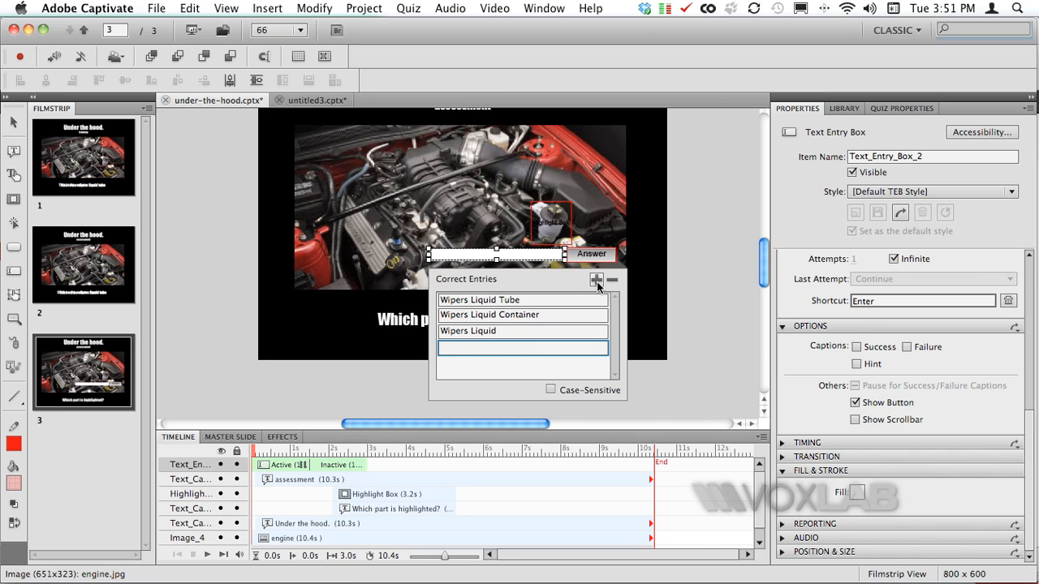
{"action": "type", "text": "Wiper"}
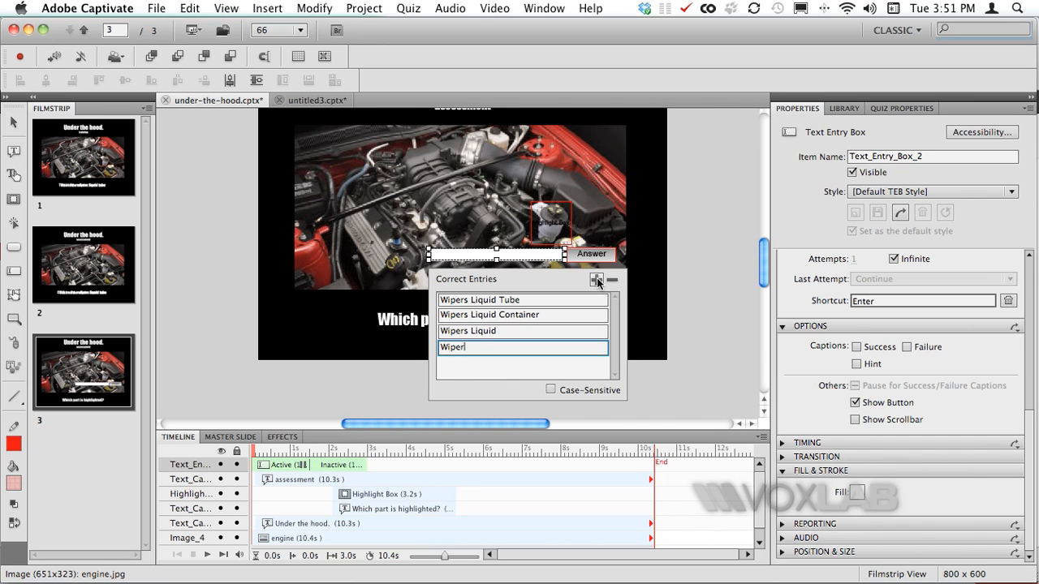
{"action": "left_click", "coordinate": [597, 279]}
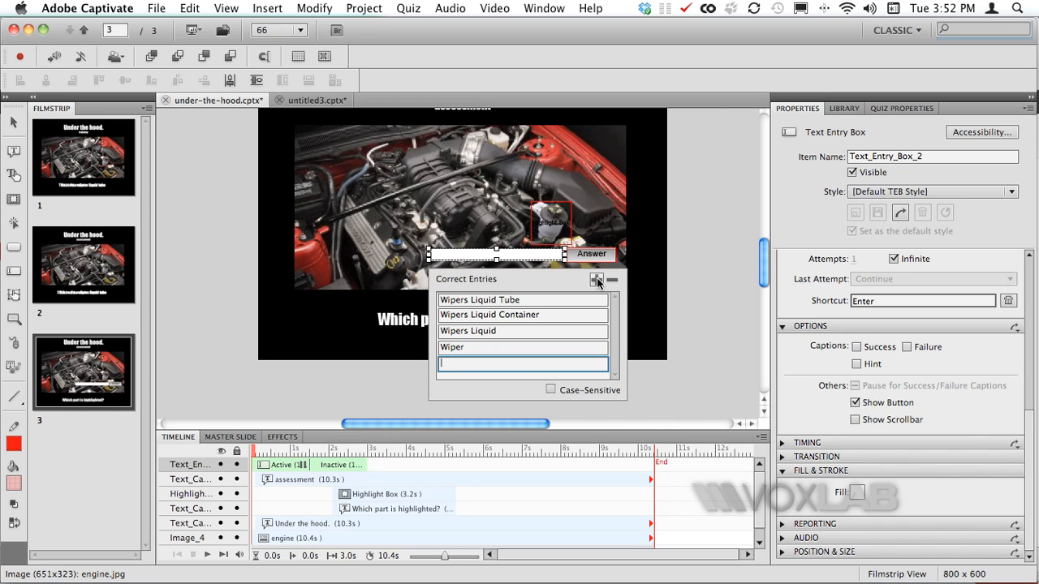
{"action": "left_click", "coordinate": [679, 267]}
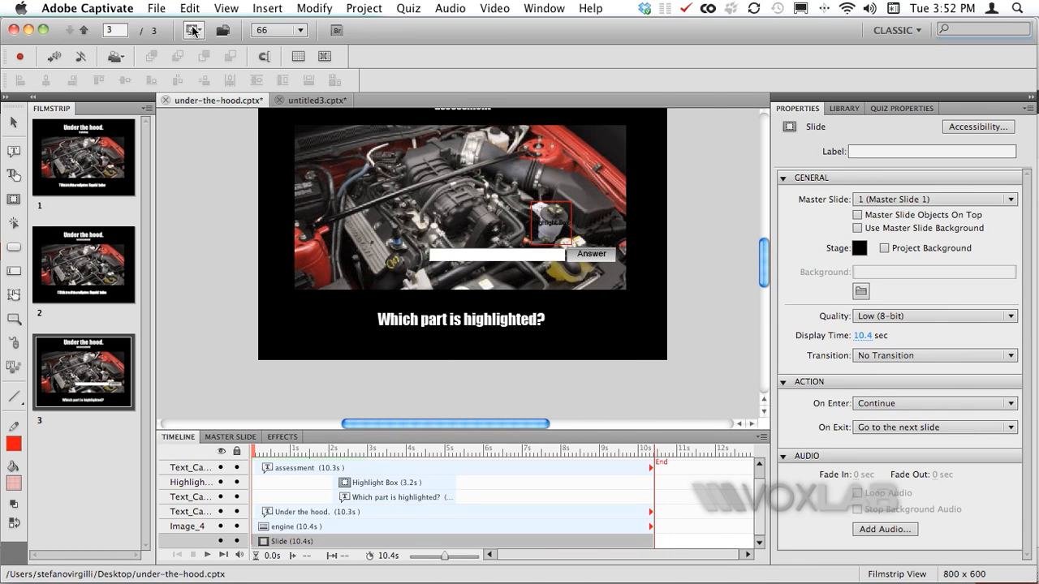
- Preview from this slide and submit 'Wipers Liquid Tube' with the Answer button
{"action": "left_click", "coordinate": [193, 29]}
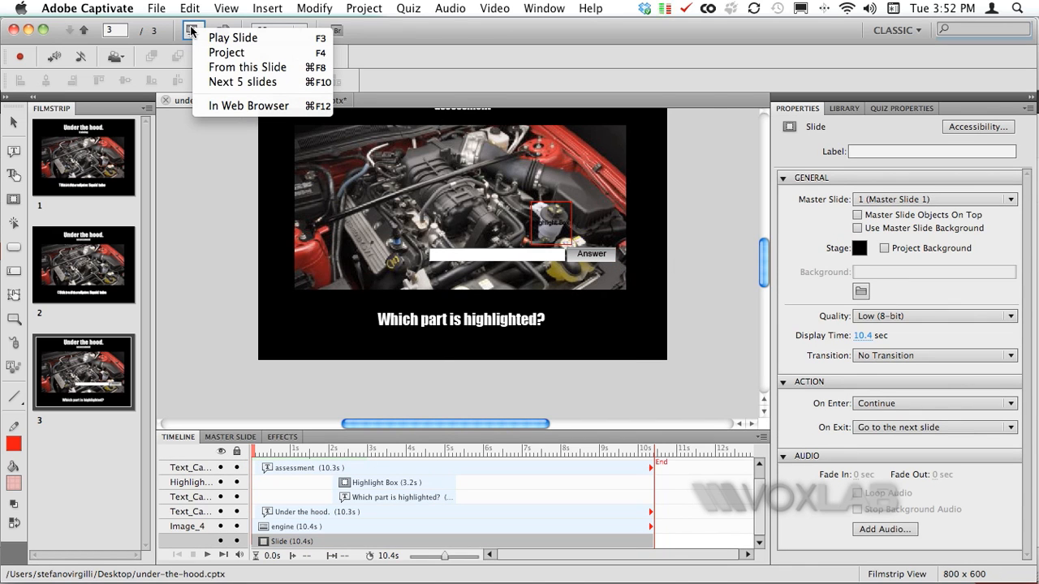
{"action": "mouse_move", "coordinate": [227, 52]}
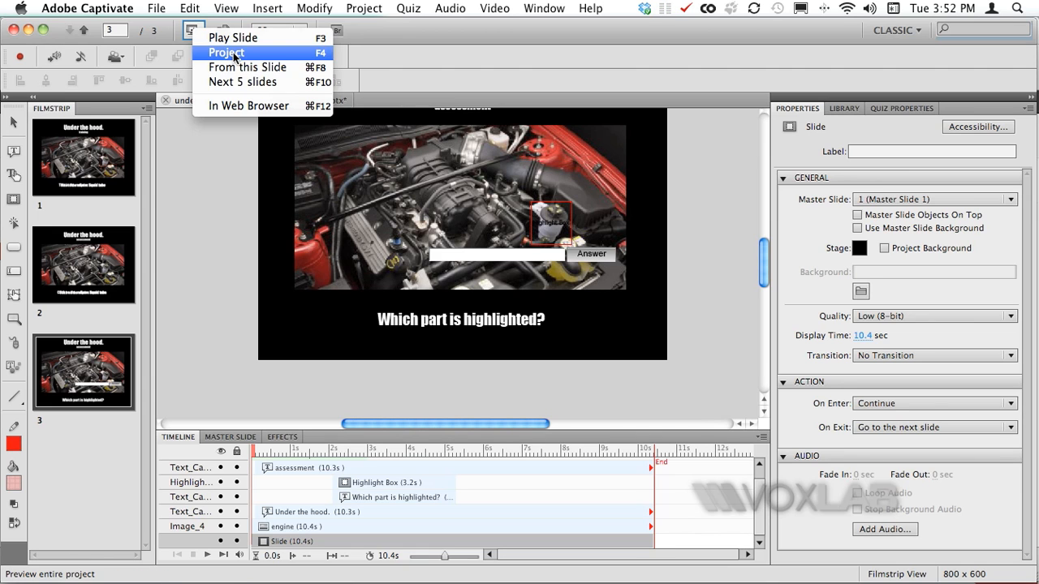
{"action": "left_click", "coordinate": [227, 52]}
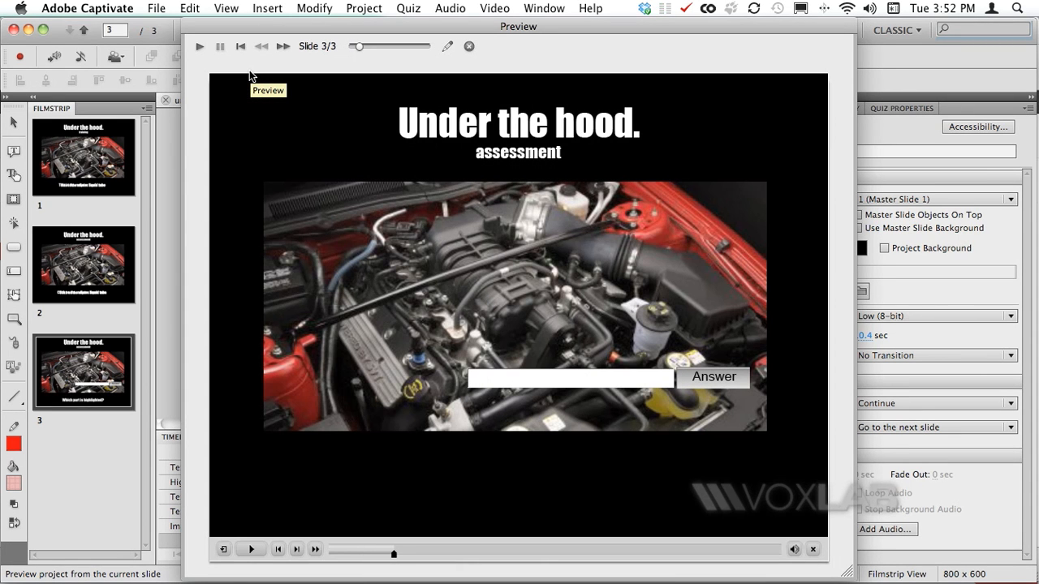
{"action": "mouse_move", "coordinate": [506, 377]}
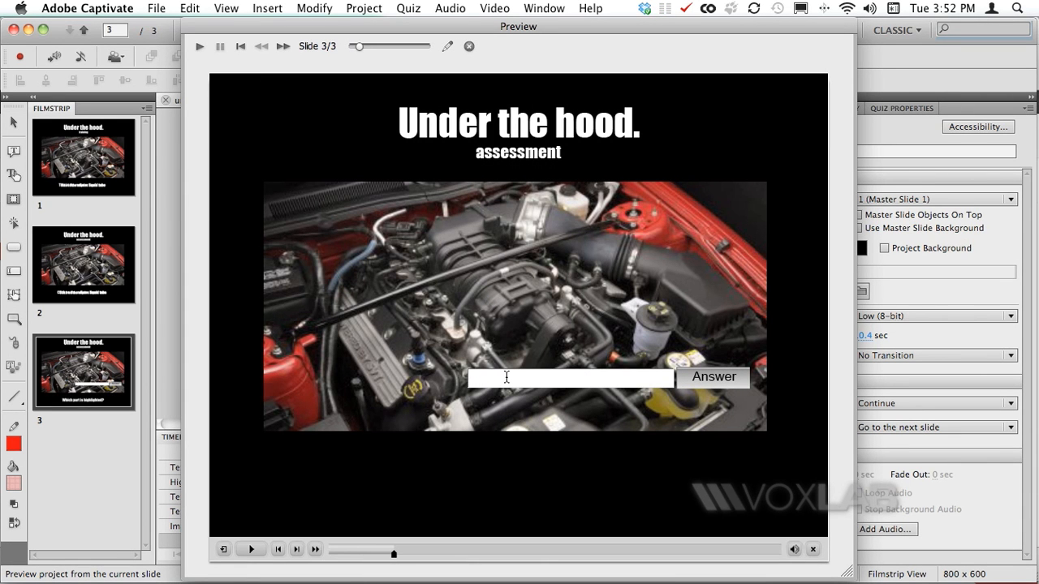
{"action": "type", "text": "Wiperslknosad"}
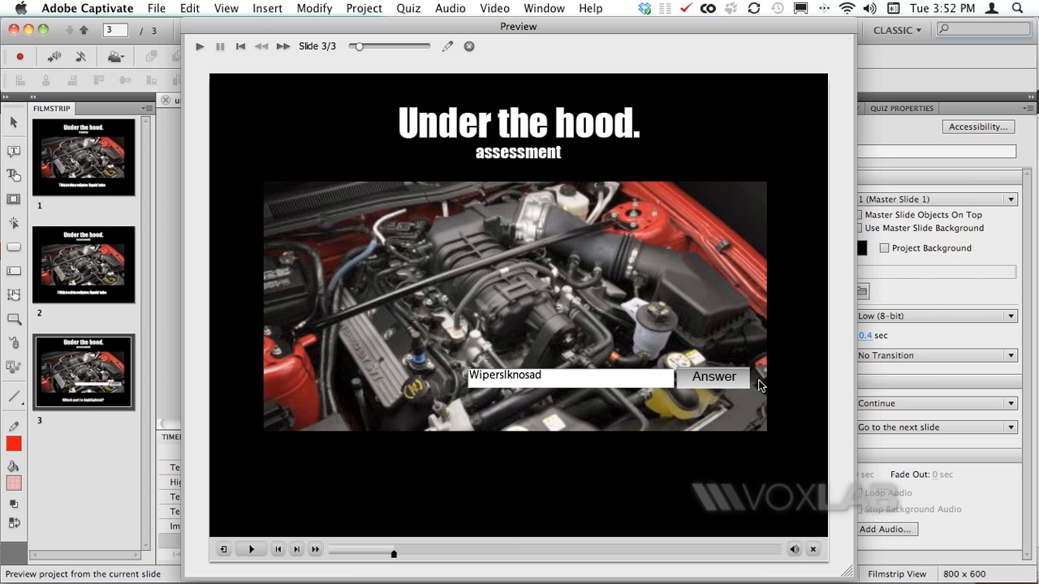
{"action": "mouse_move", "coordinate": [617, 380]}
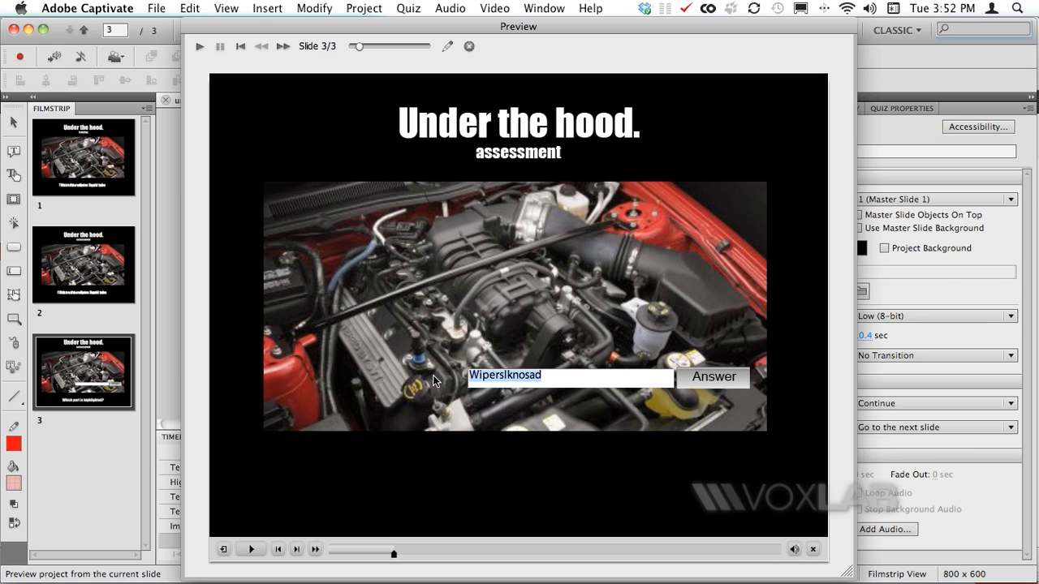
{"action": "type", "text": "Wiper"}
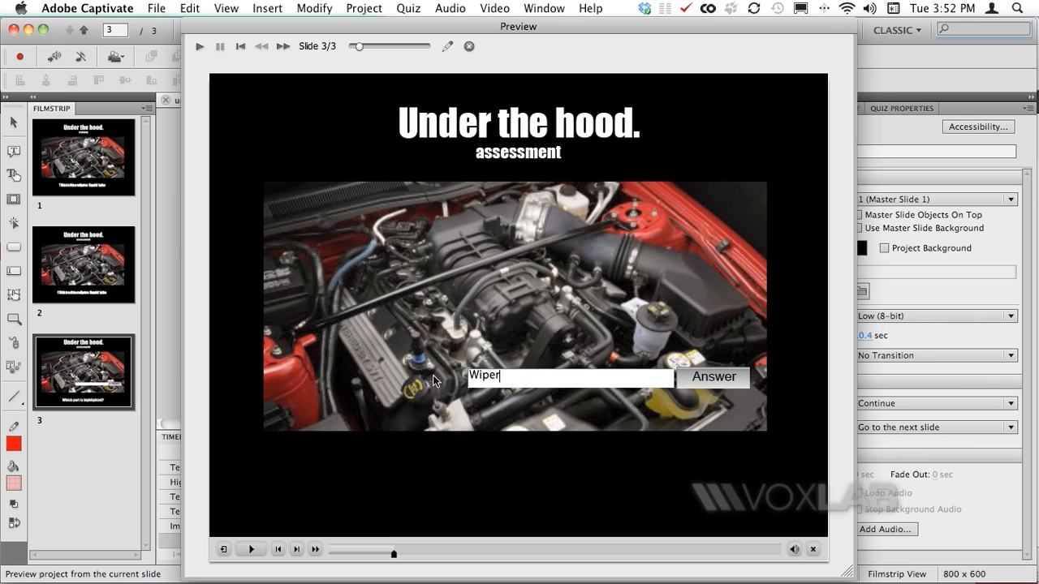
{"action": "type", "text": "s"}
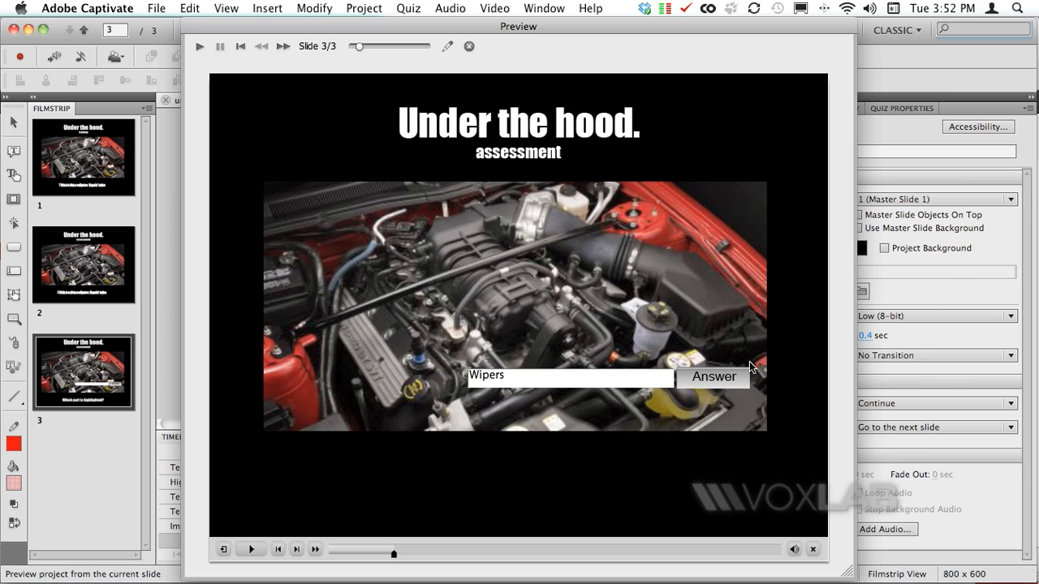
{"action": "type", "text": "Liquid Tube"}
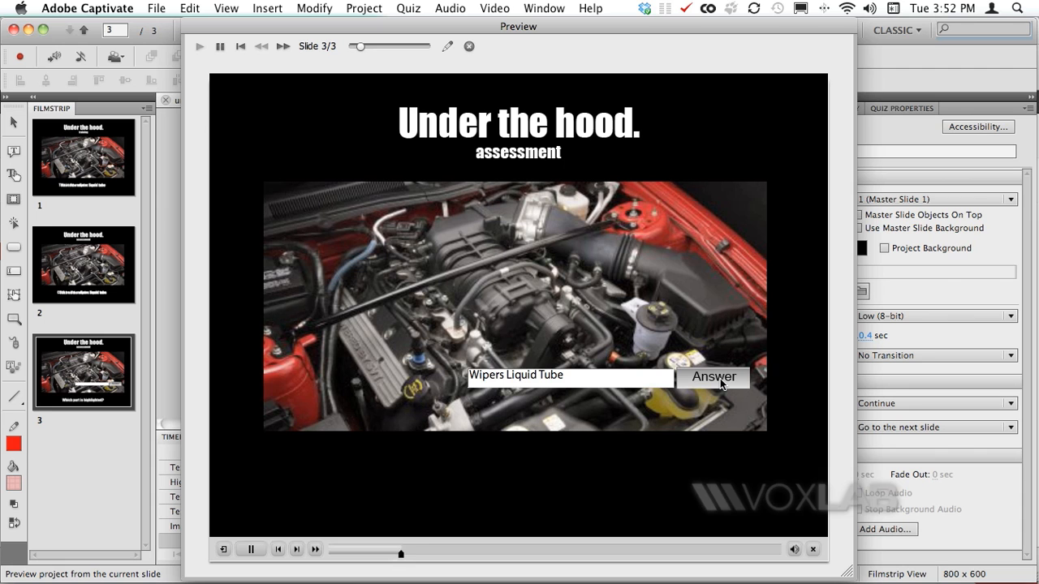
{"action": "left_click", "coordinate": [712, 376]}
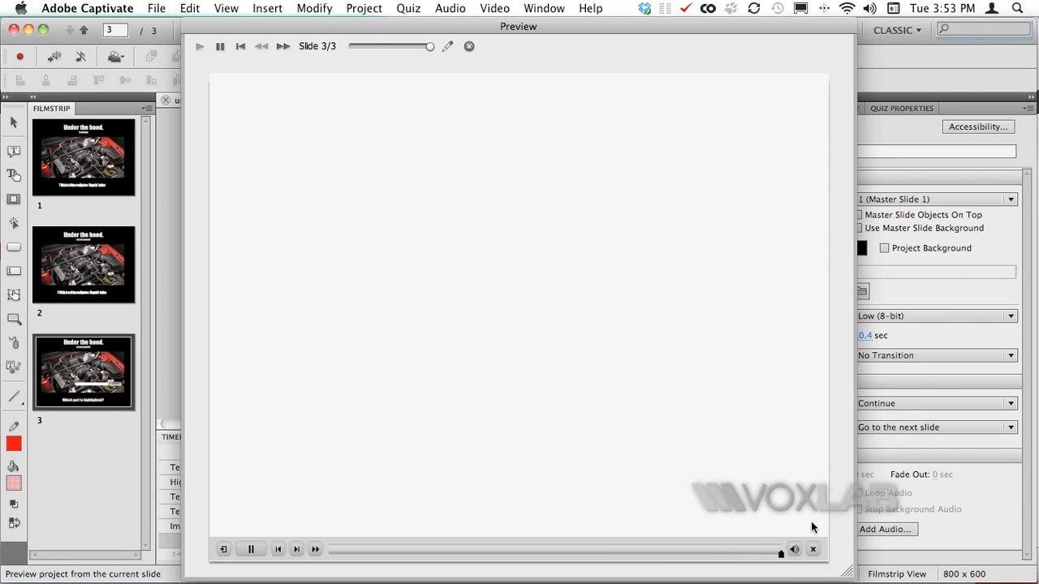
- Close the preview and select the answer box's timing bar after checking the highlight box
{"action": "left_click", "coordinate": [812, 549]}
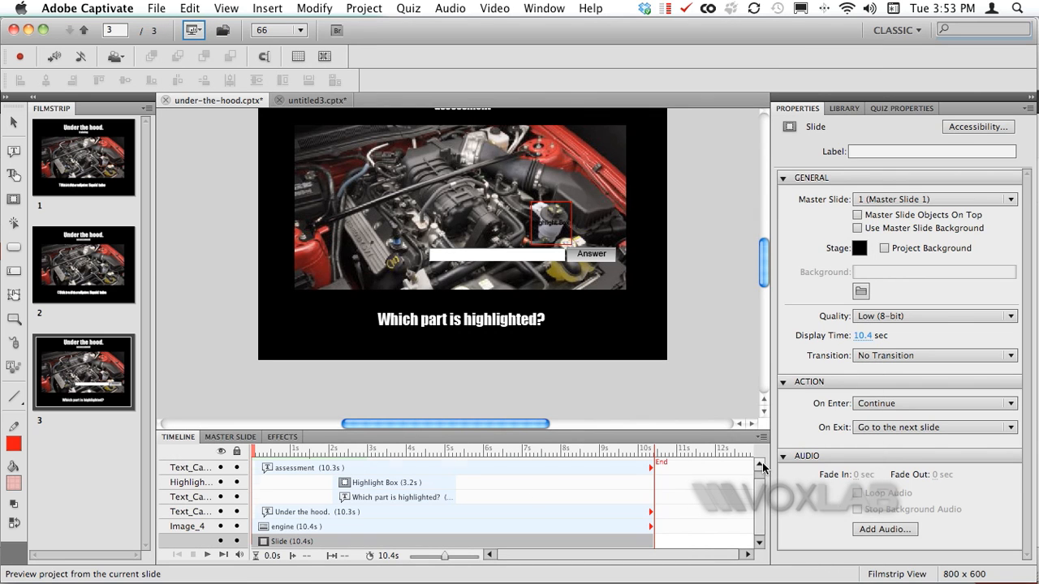
{"action": "left_click", "coordinate": [495, 254]}
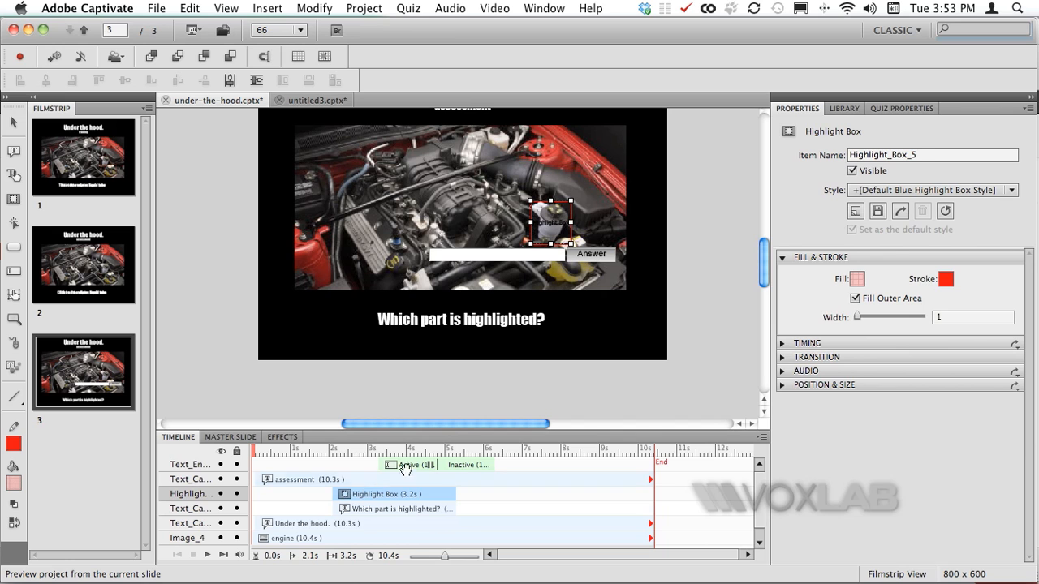
{"action": "left_click", "coordinate": [496, 254]}
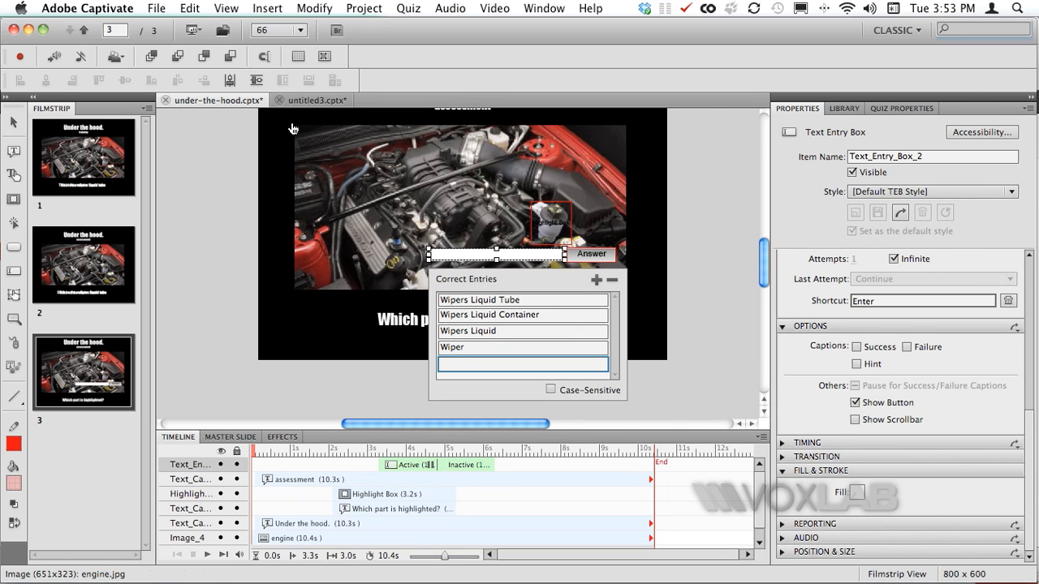
- Preview from this slide and begin typing 'Wipers Liquid' into the answer box
{"action": "left_click", "coordinate": [192, 55]}
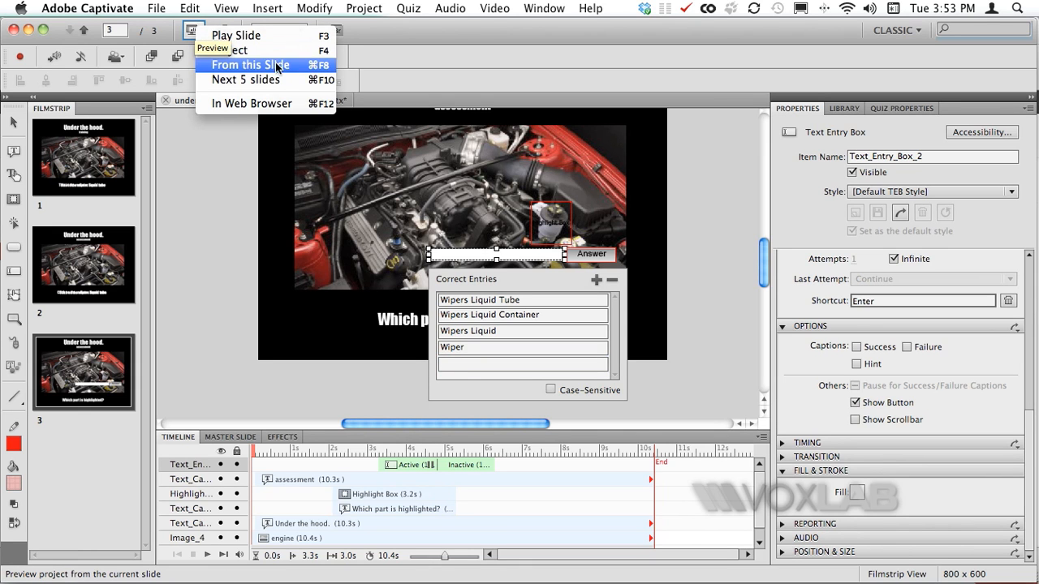
{"action": "left_click", "coordinate": [250, 65]}
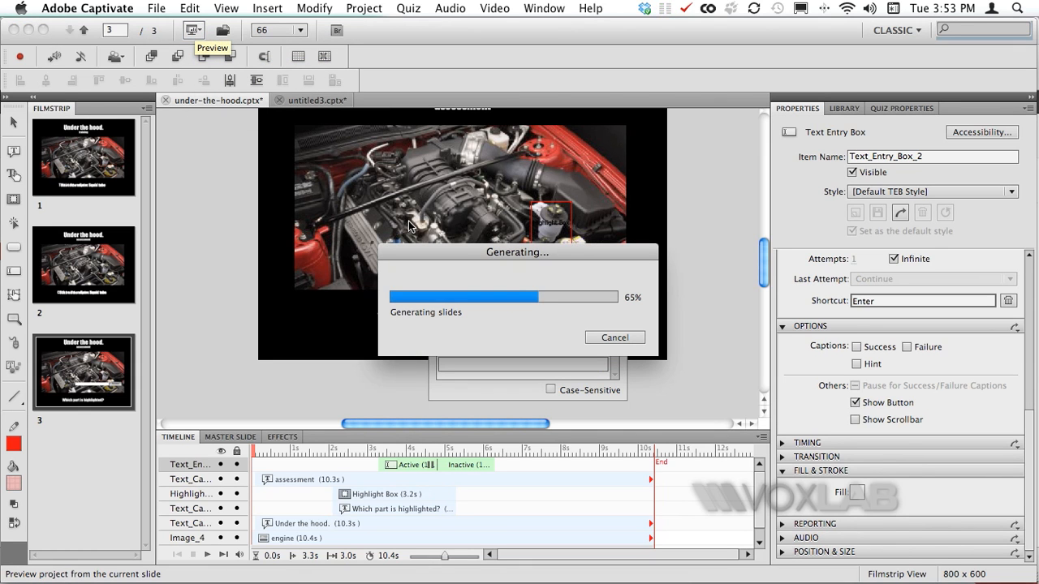
{"action": "left_click", "coordinate": [191, 55]}
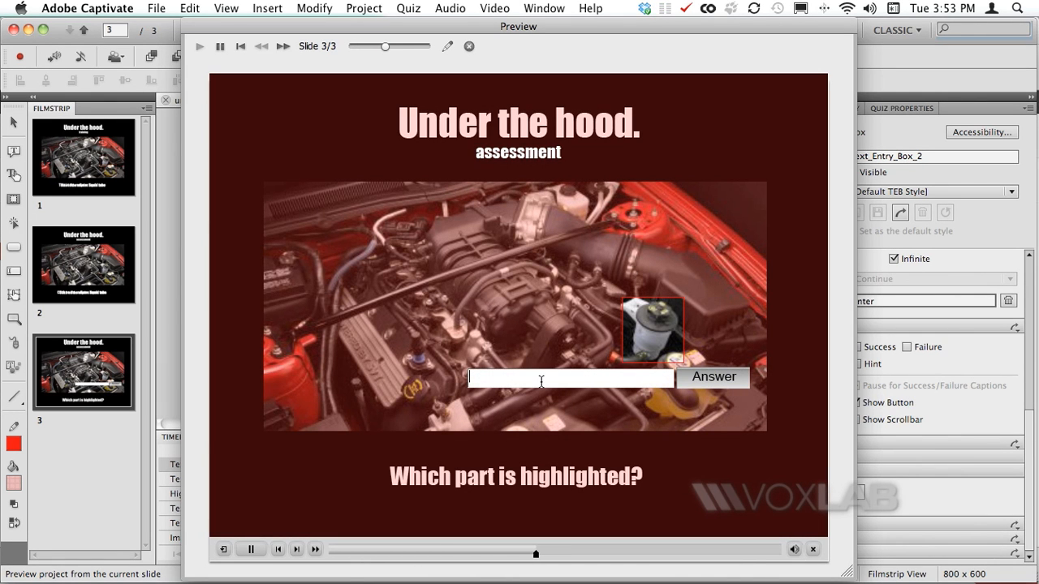
{"action": "type", "text": "Wip"}
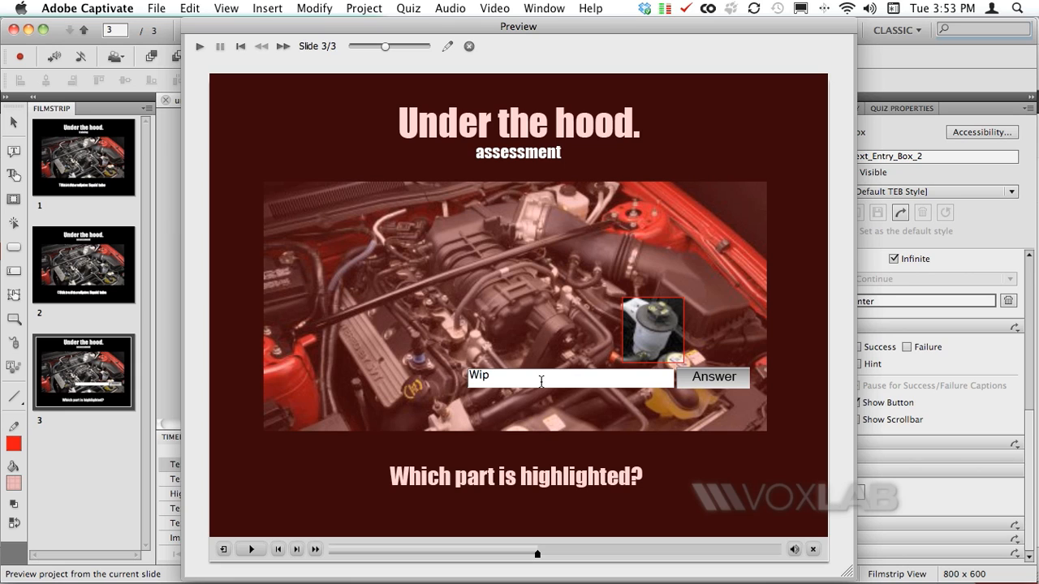
{"action": "type", "text": "ers"}
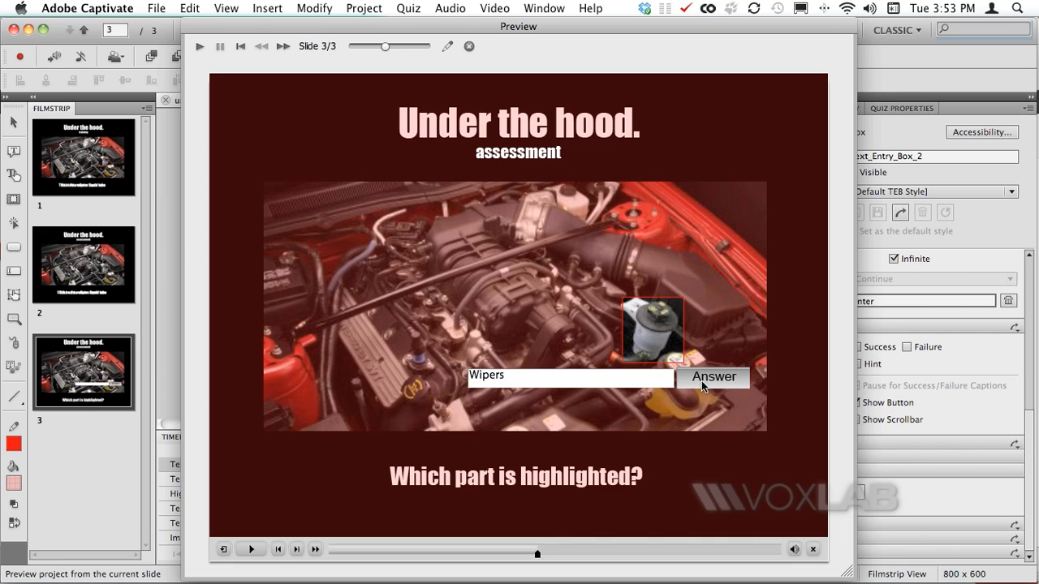
{"action": "left_click", "coordinate": [570, 376]}
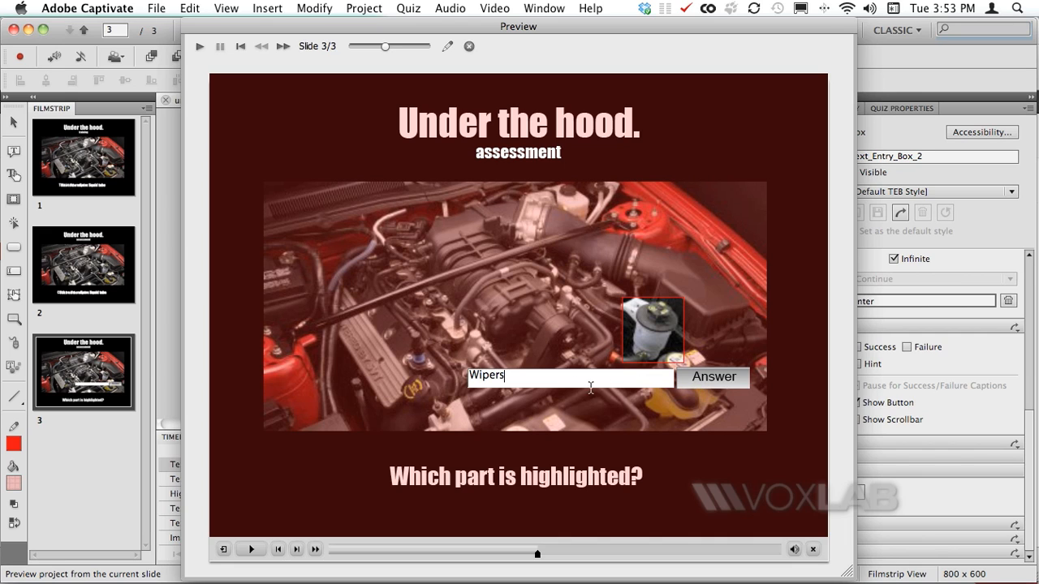
{"action": "type", "text": "Liquie"}
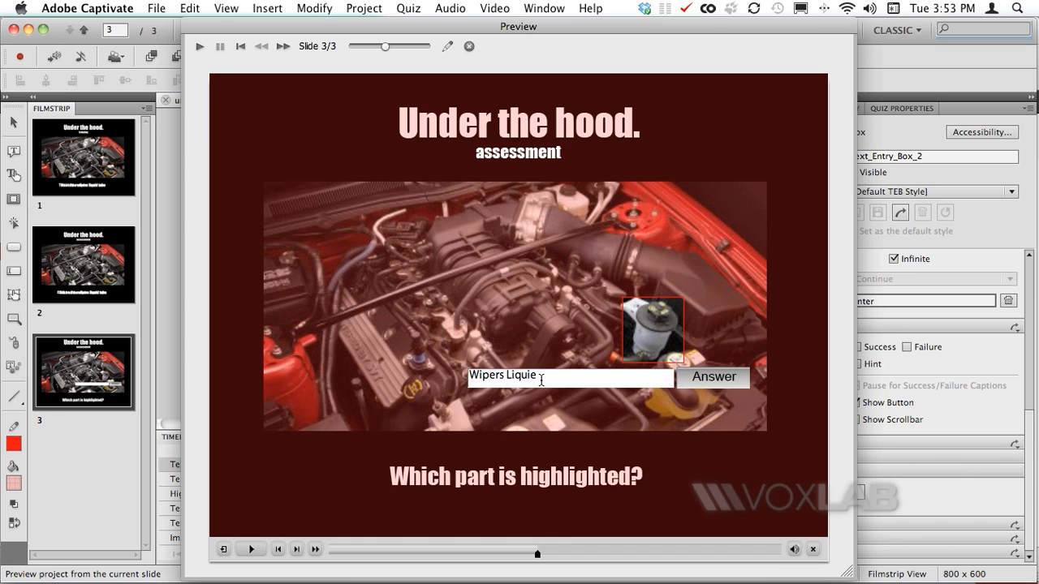